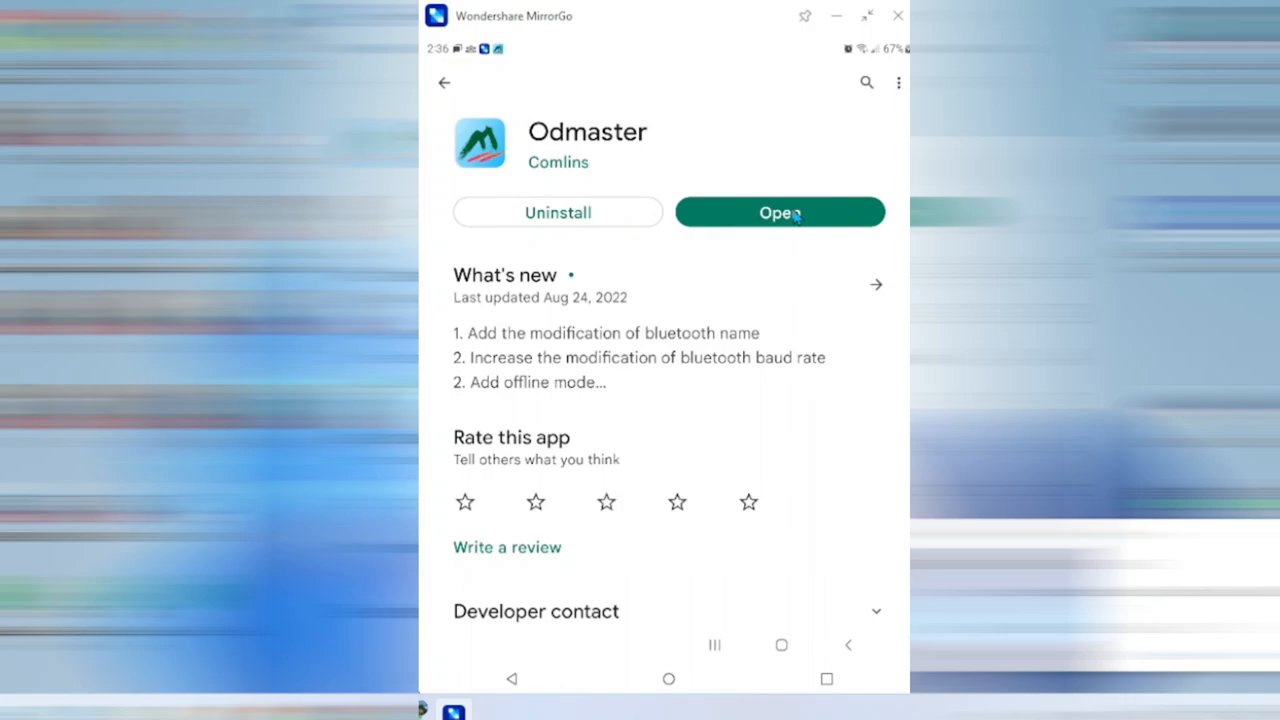
Launch Odmaster from its store listing onto the Program screen
left_click(780, 212)
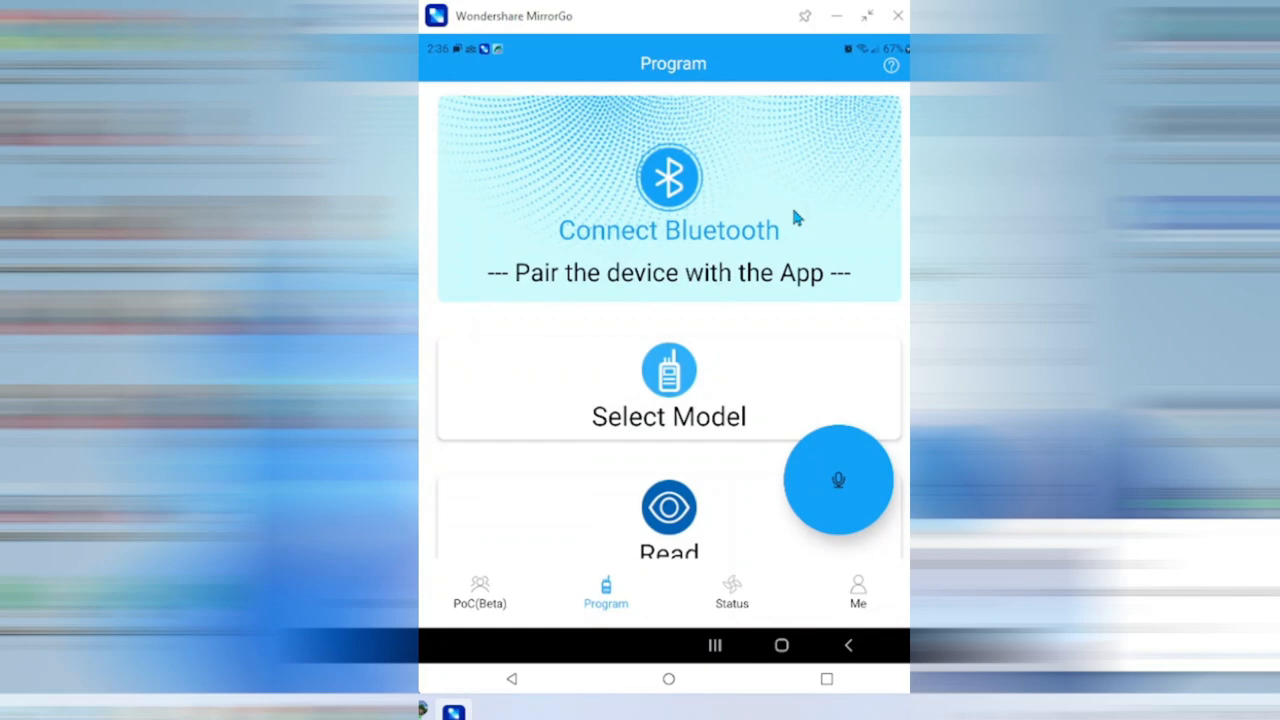
mouse_move(638, 388)
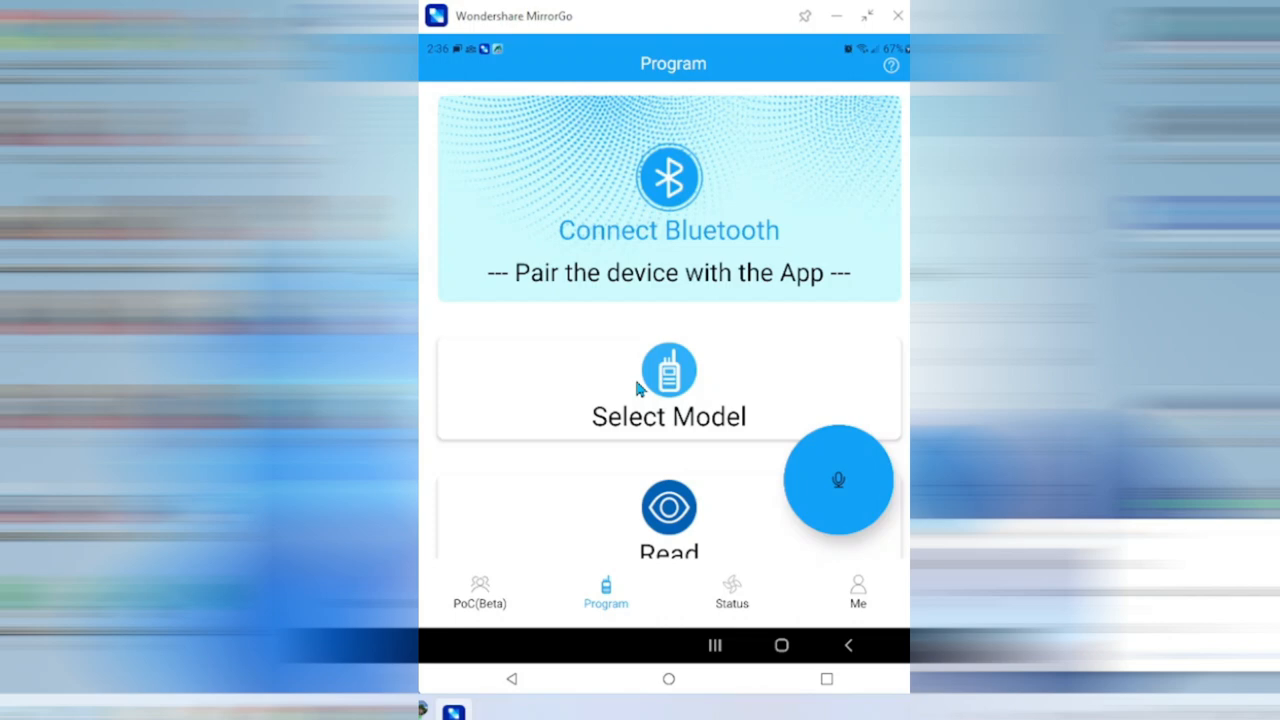
mouse_move(708, 576)
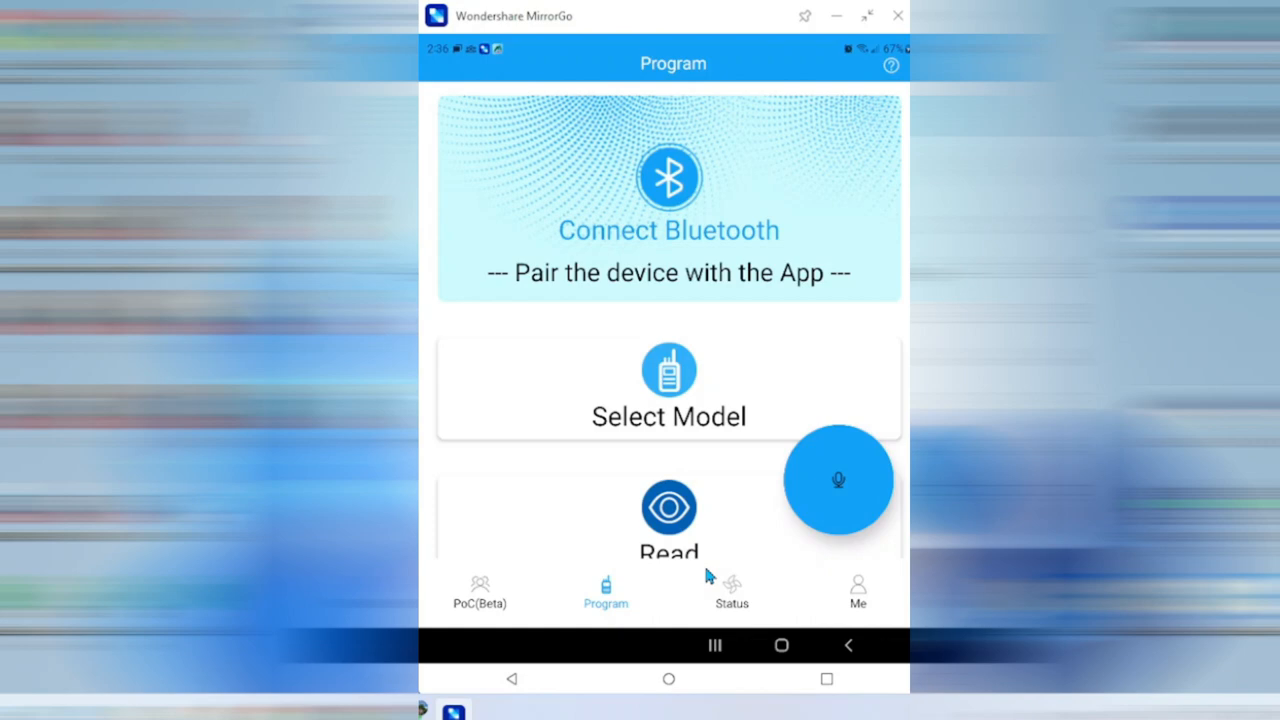
mouse_move(756, 576)
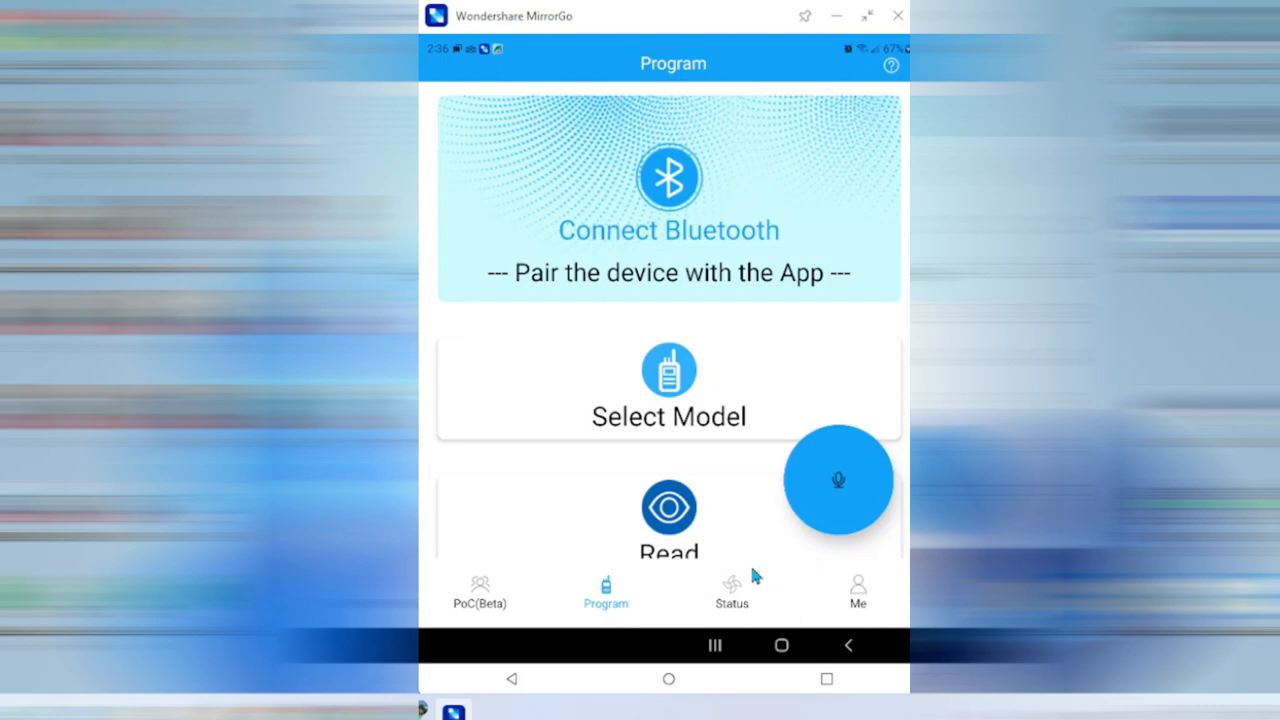
mouse_move(792, 496)
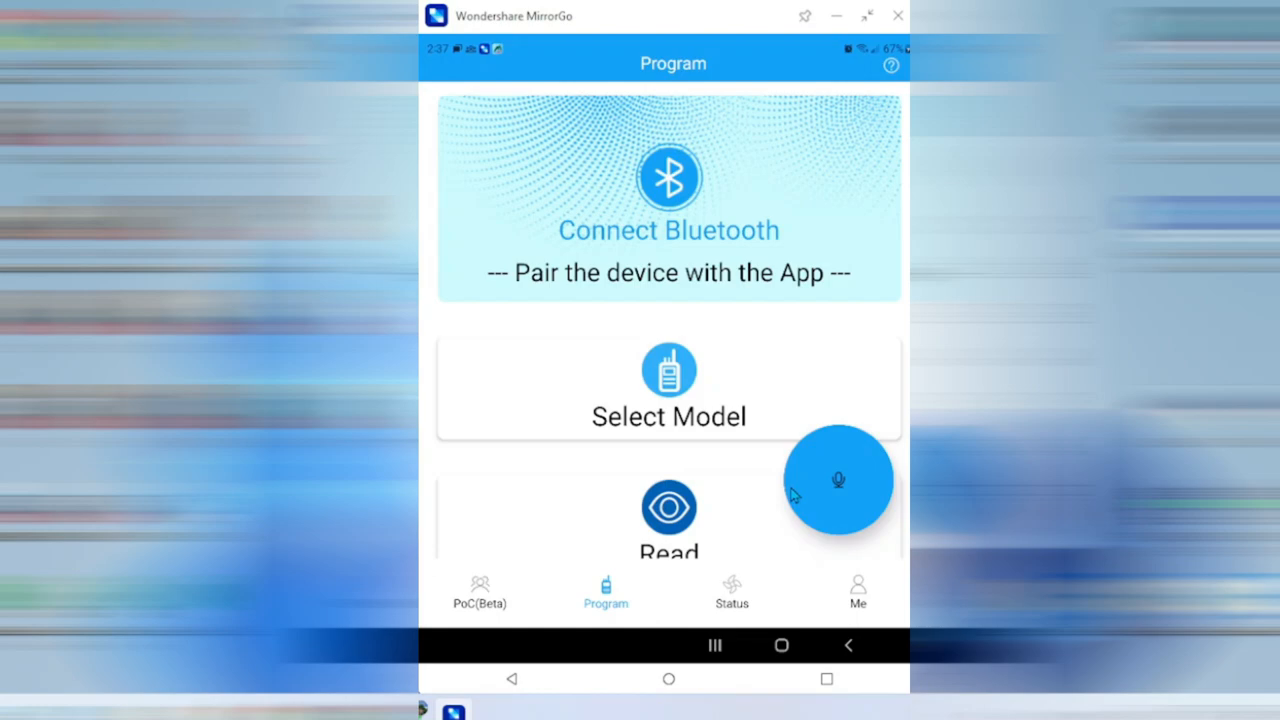
mouse_move(722, 496)
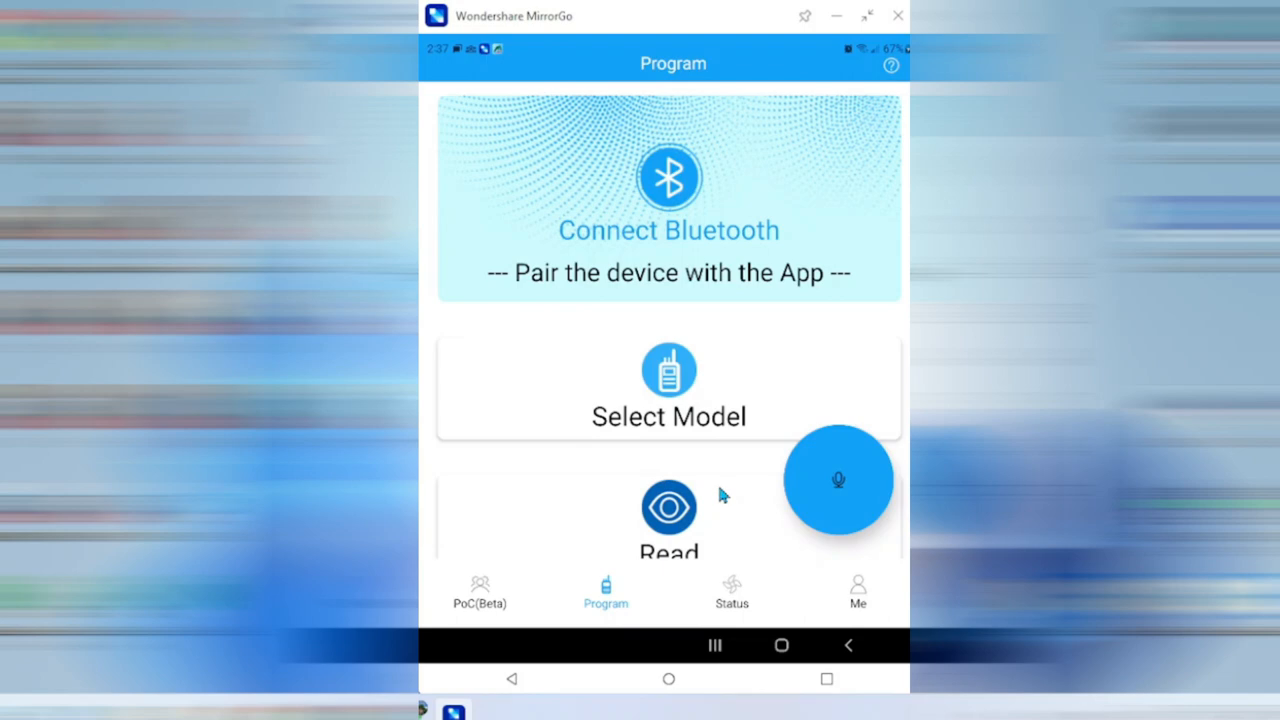
mouse_move(704, 384)
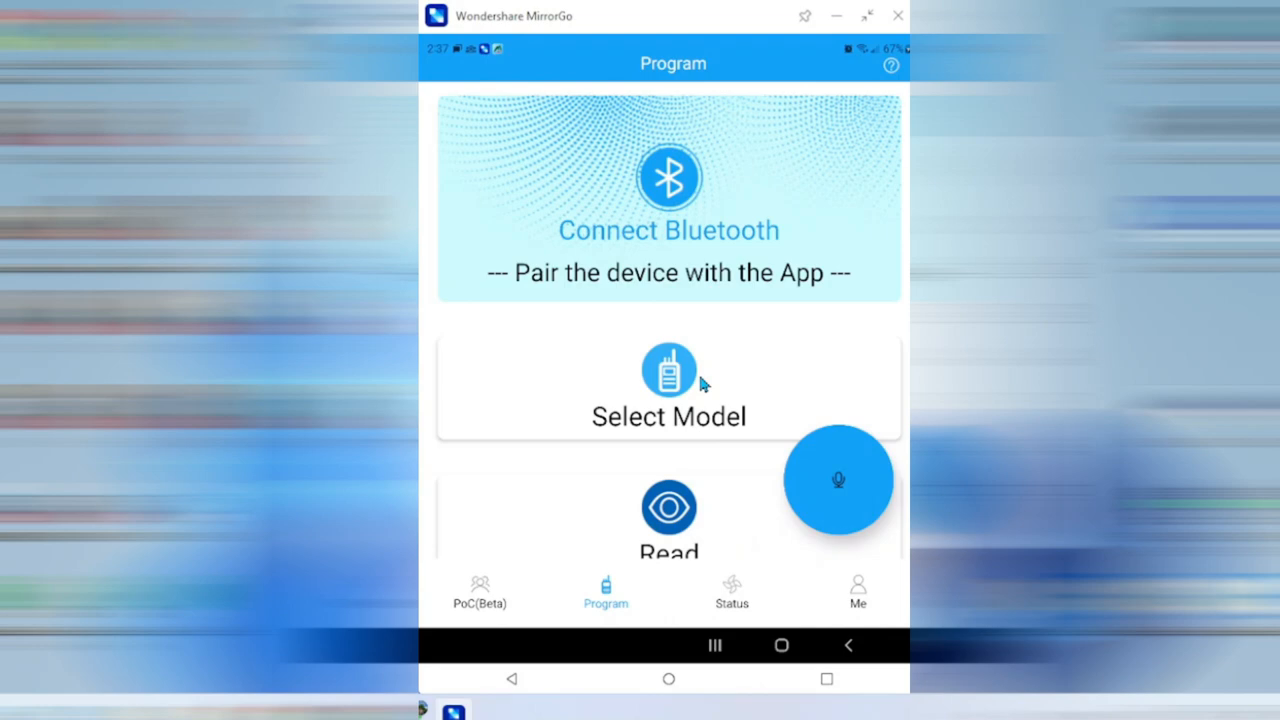
mouse_move(640, 260)
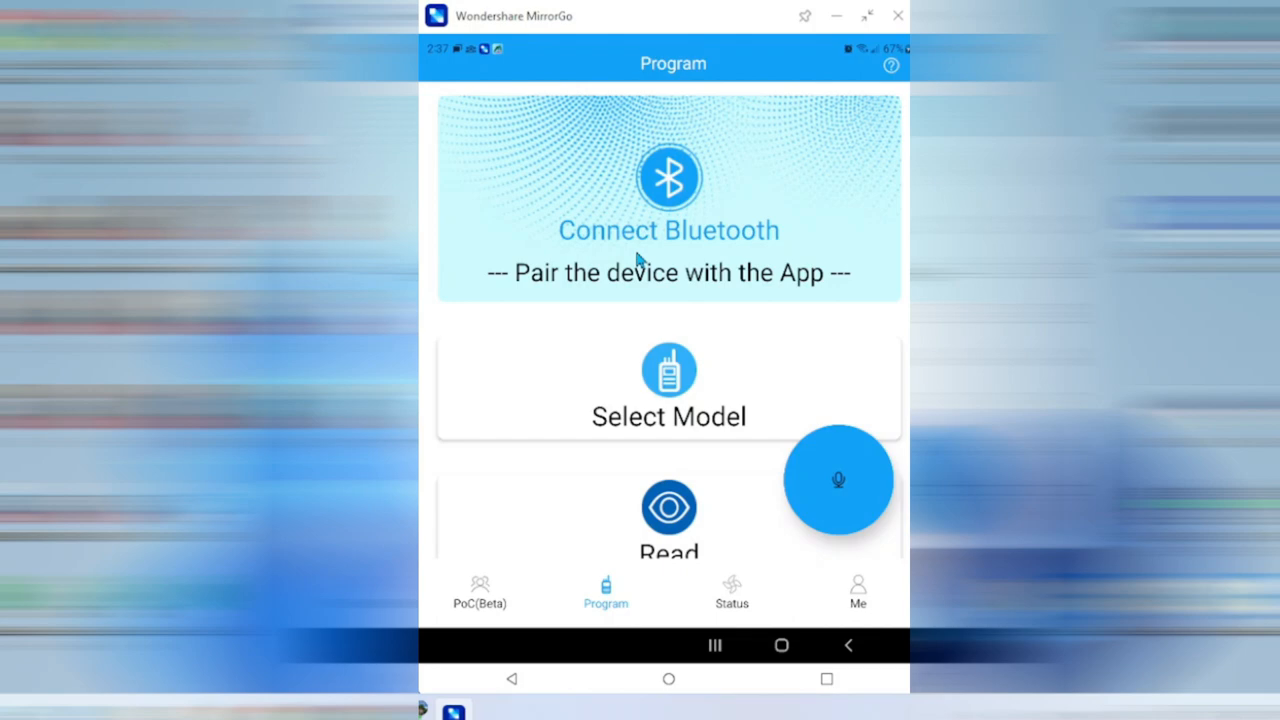
mouse_move(644, 192)
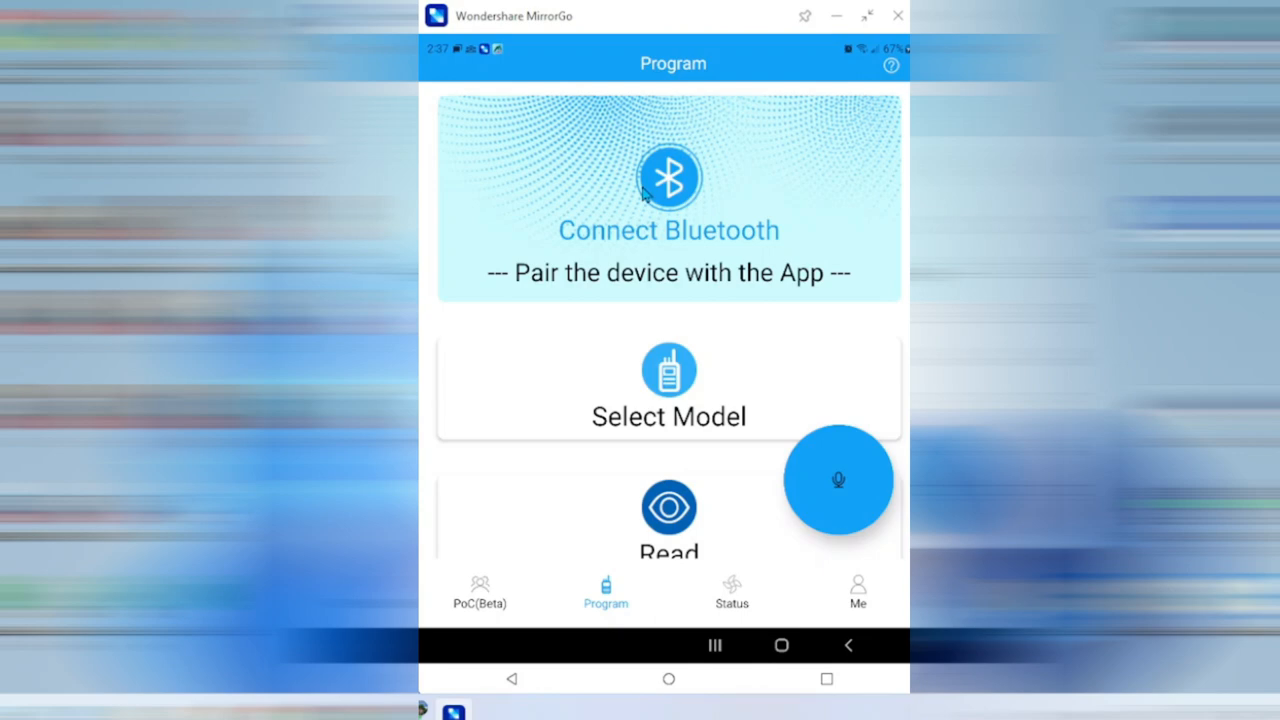
Connect the phone to the KIT Bluetooth device from the Program screen
left_click(668, 198)
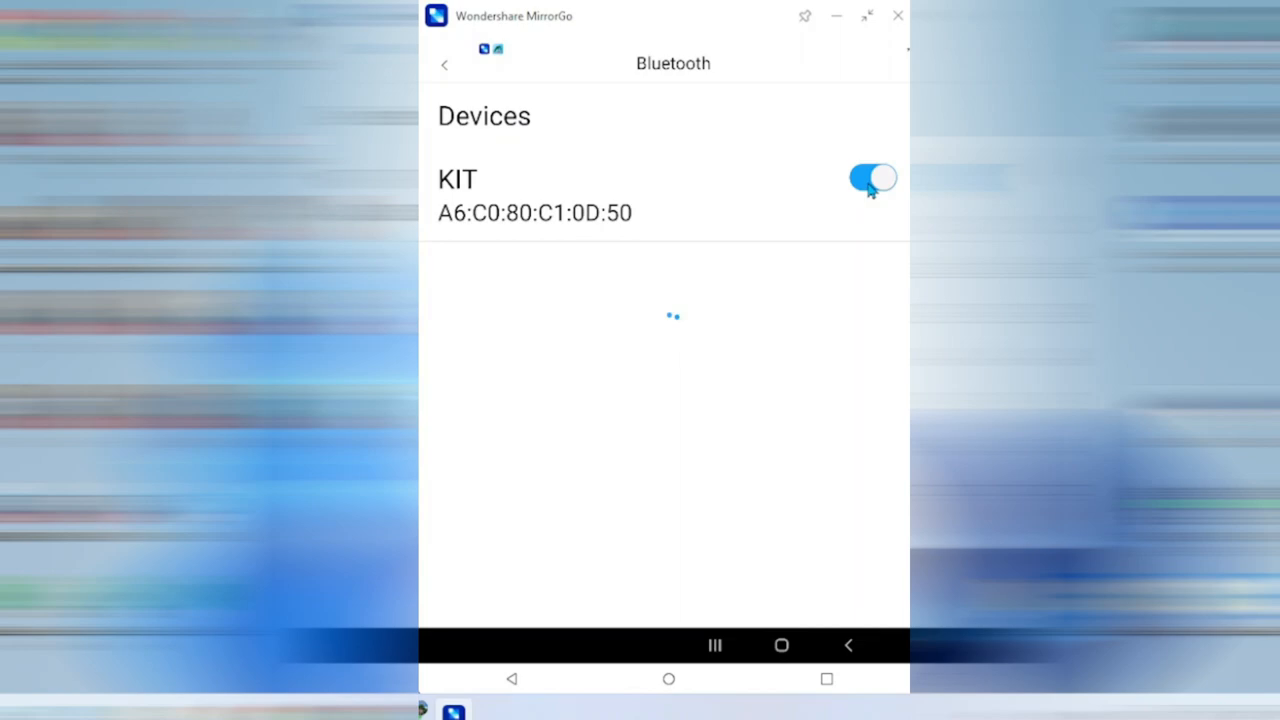
left_click(872, 178)
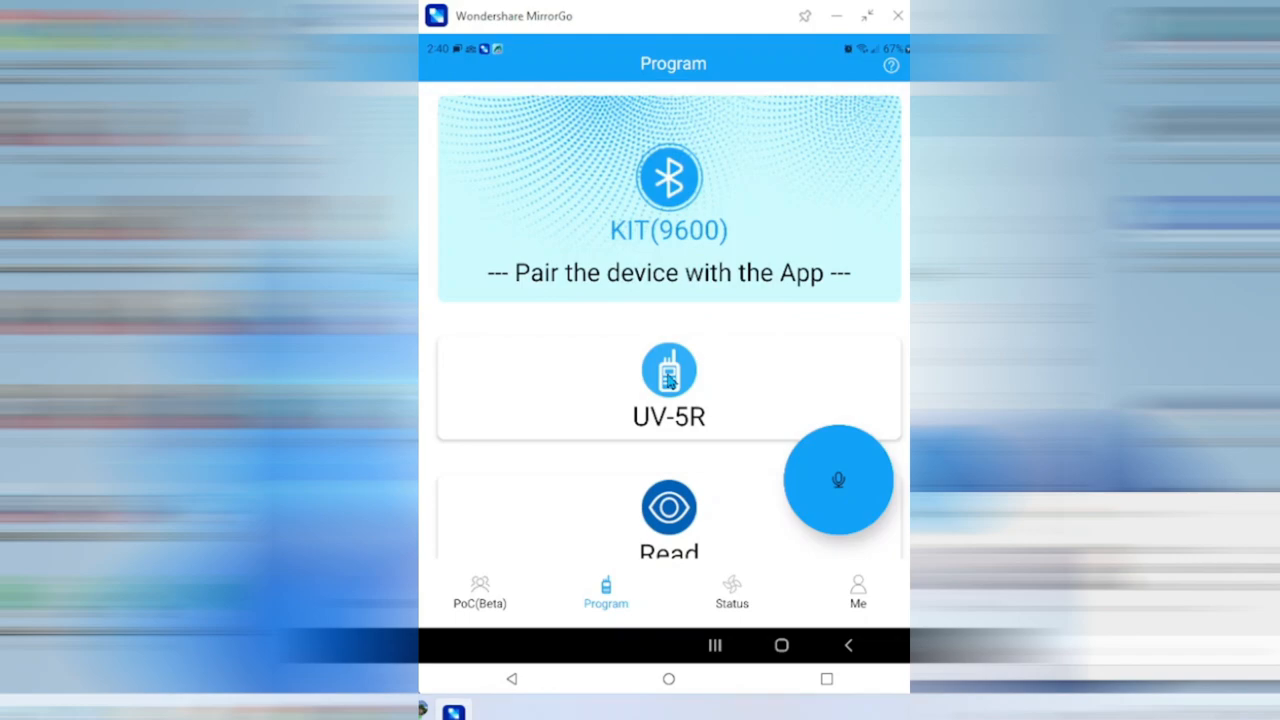
mouse_move(776, 584)
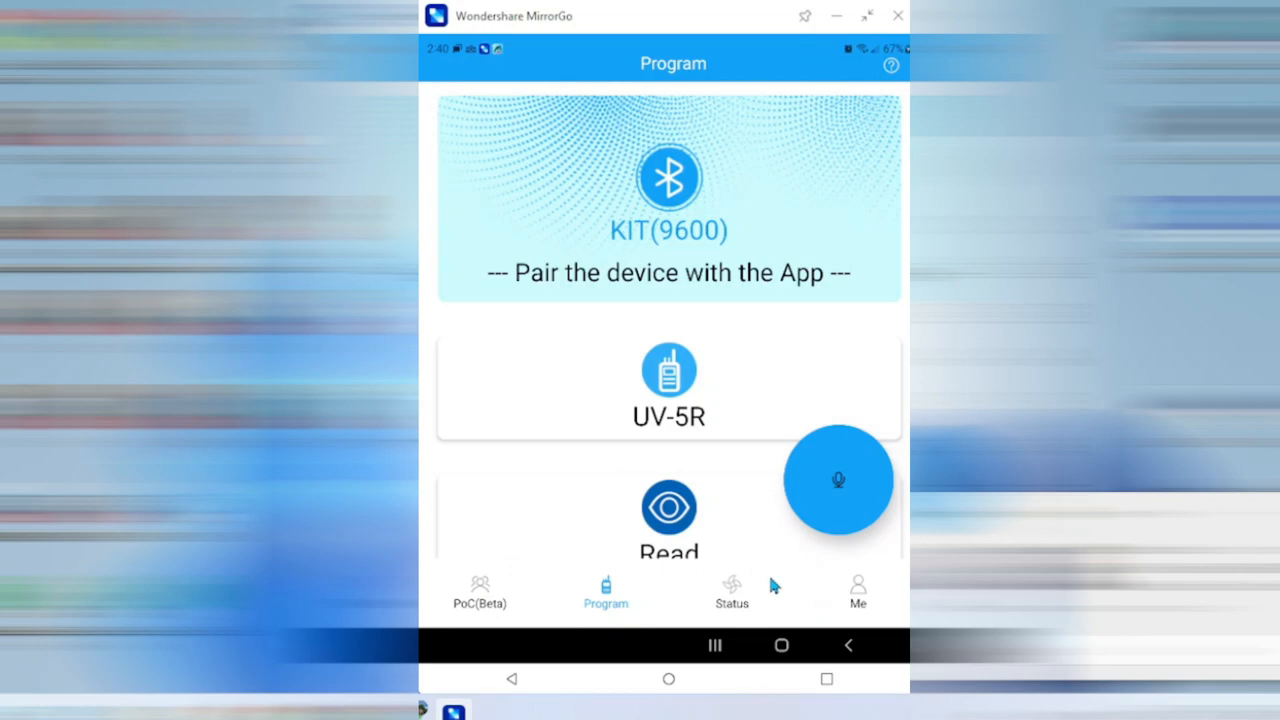
Browse the PoC (Beta) joinable channel chats, then return to the Friends overview
left_click(480, 590)
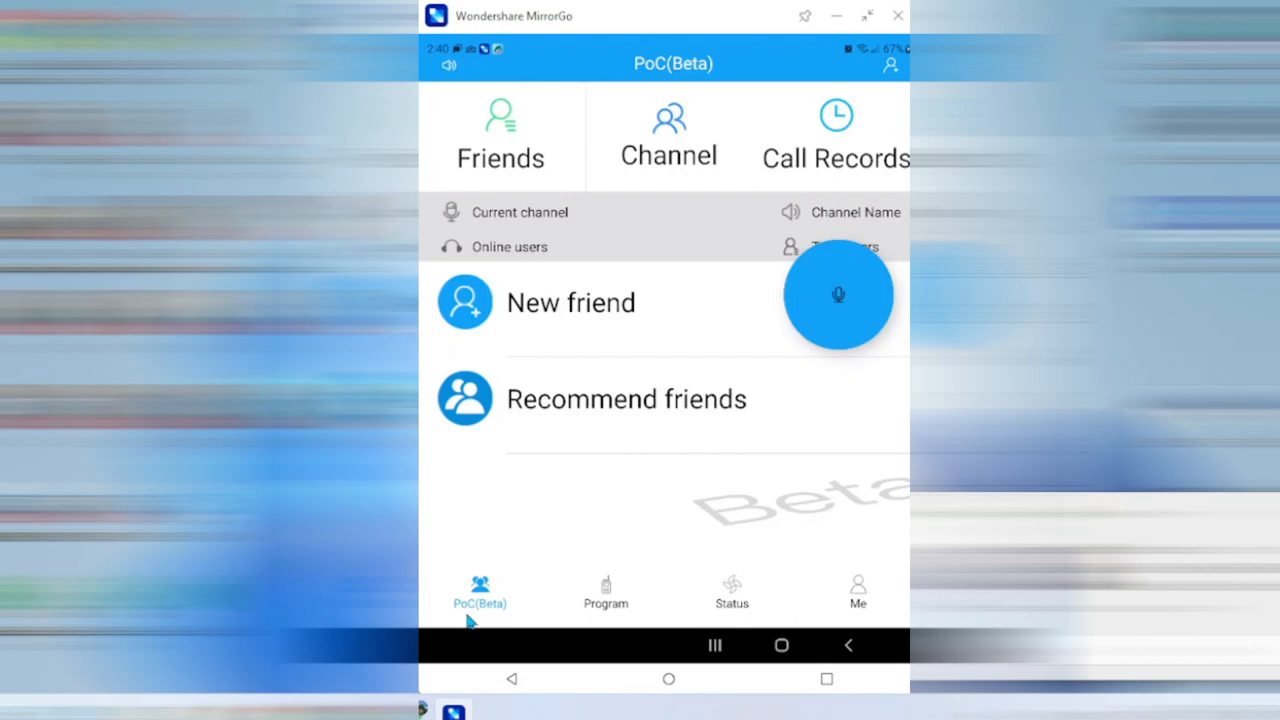
mouse_move(676, 288)
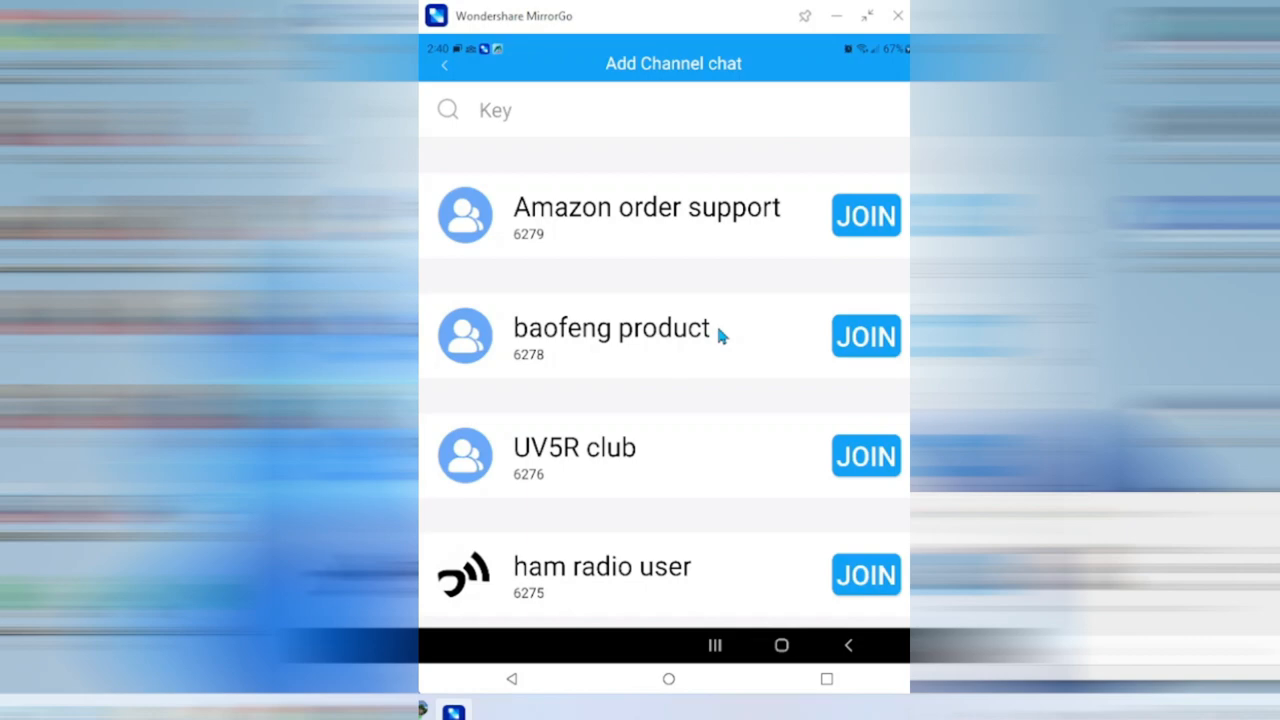
left_click(444, 64)
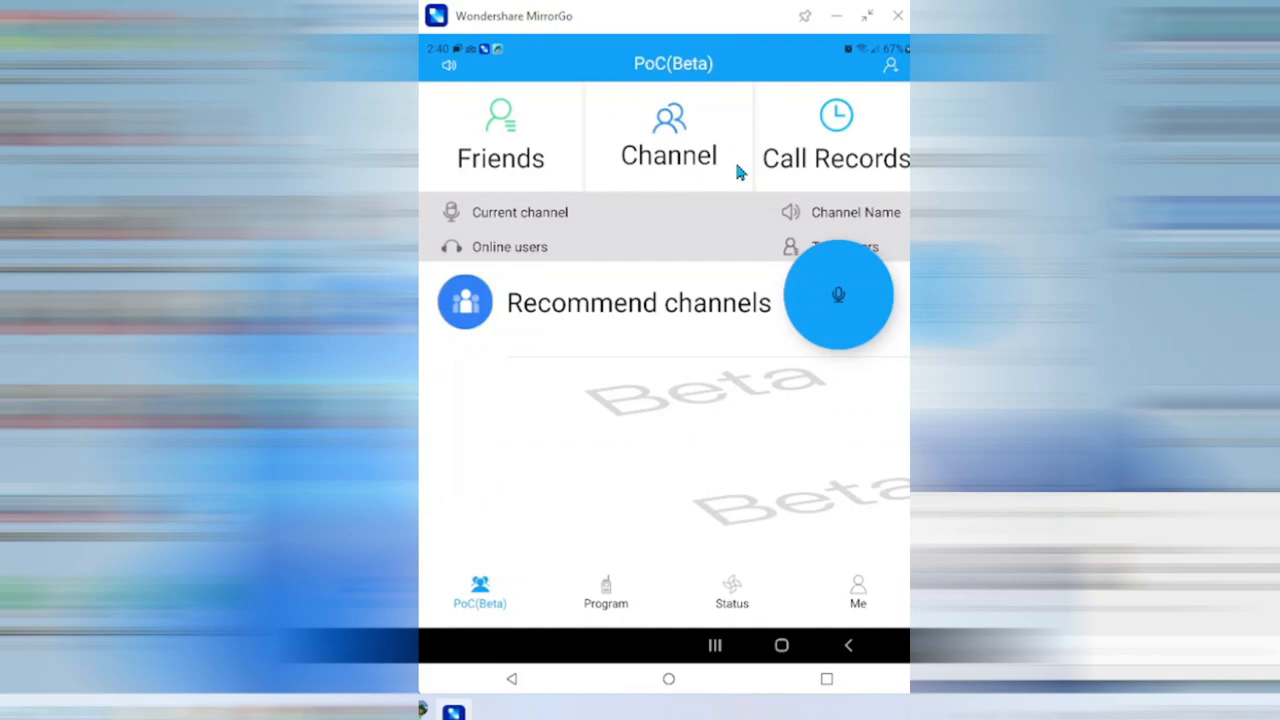
left_click(500, 136)
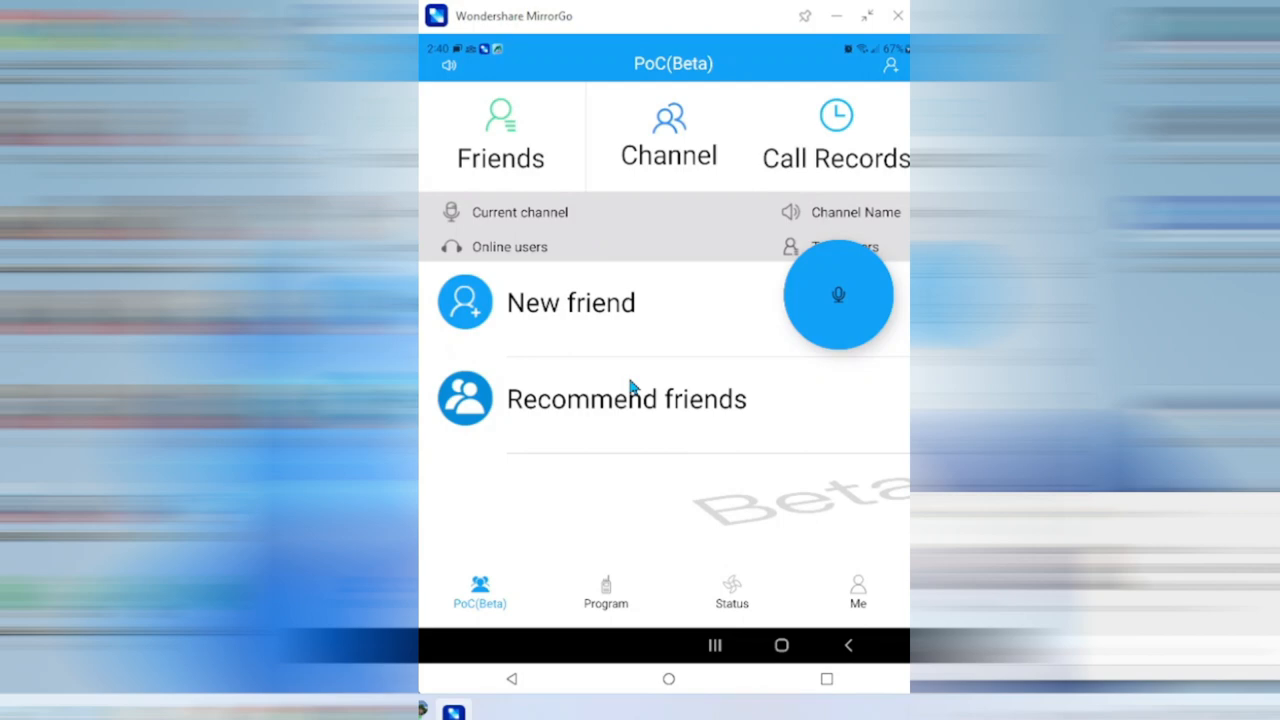
mouse_move(658, 594)
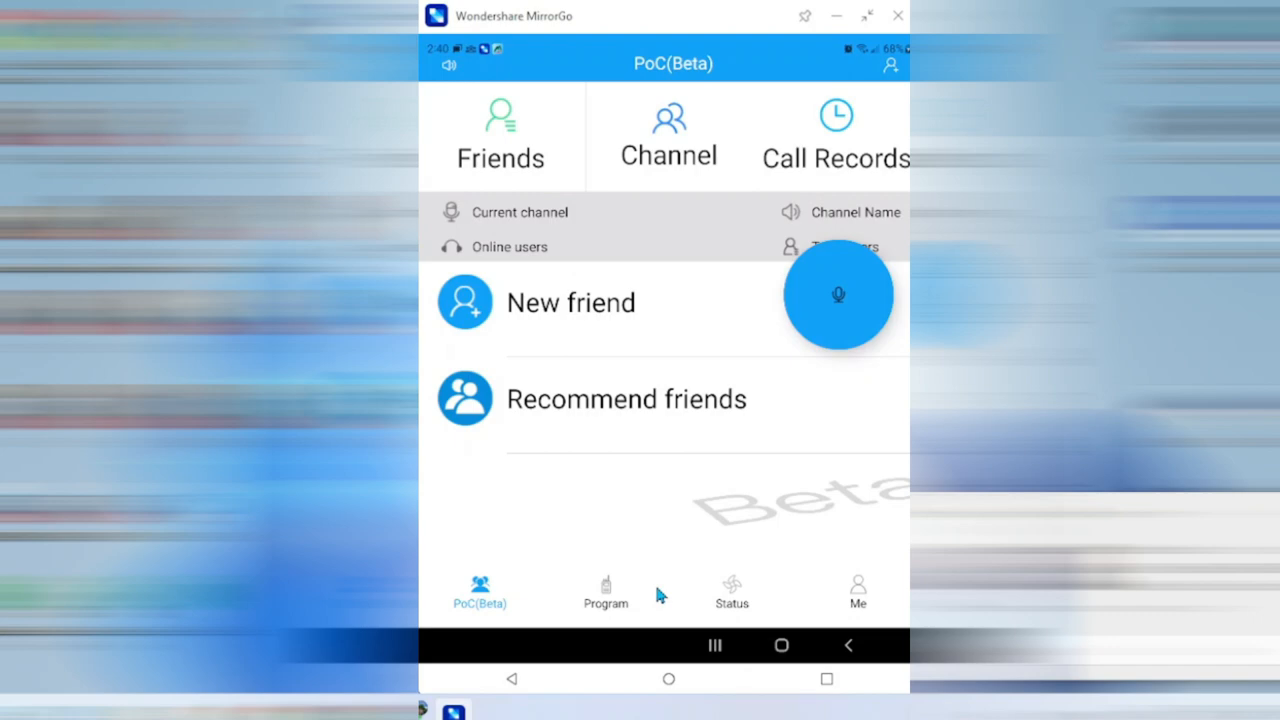
View the Status feed's repeater listings and Radio Config posts
left_click(732, 590)
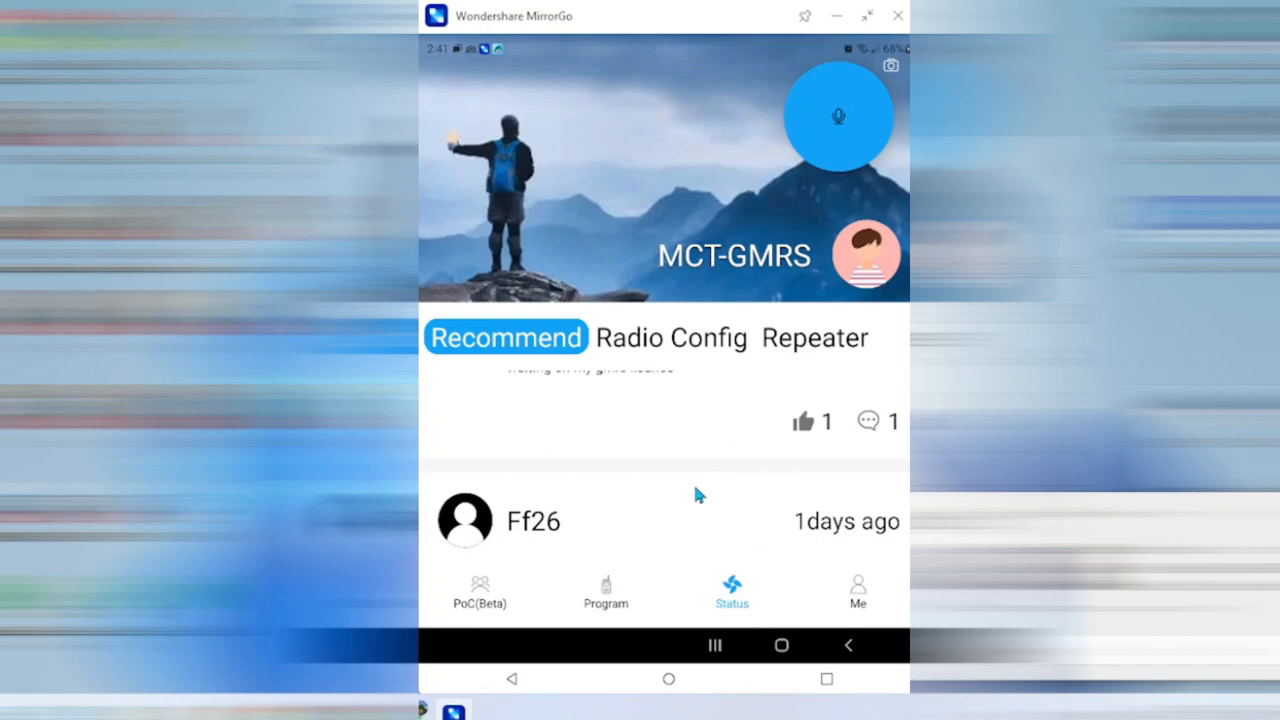
mouse_move(678, 486)
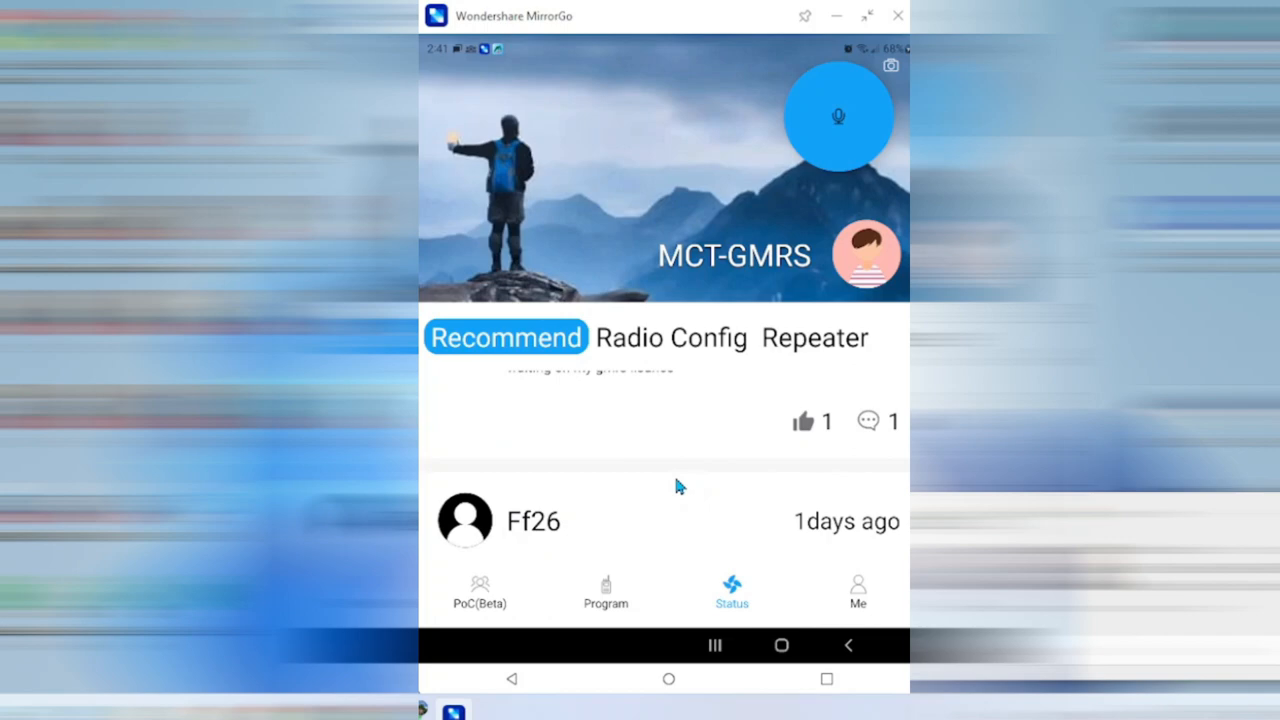
left_click(814, 336)
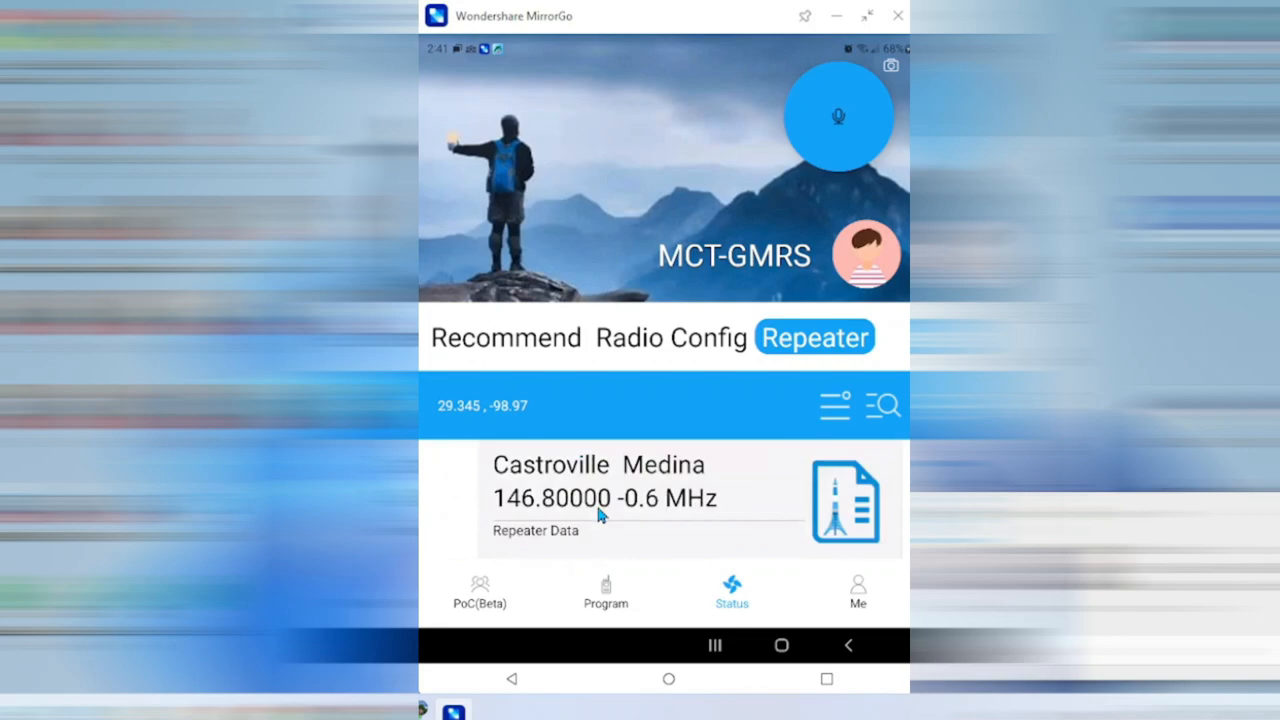
mouse_move(670, 350)
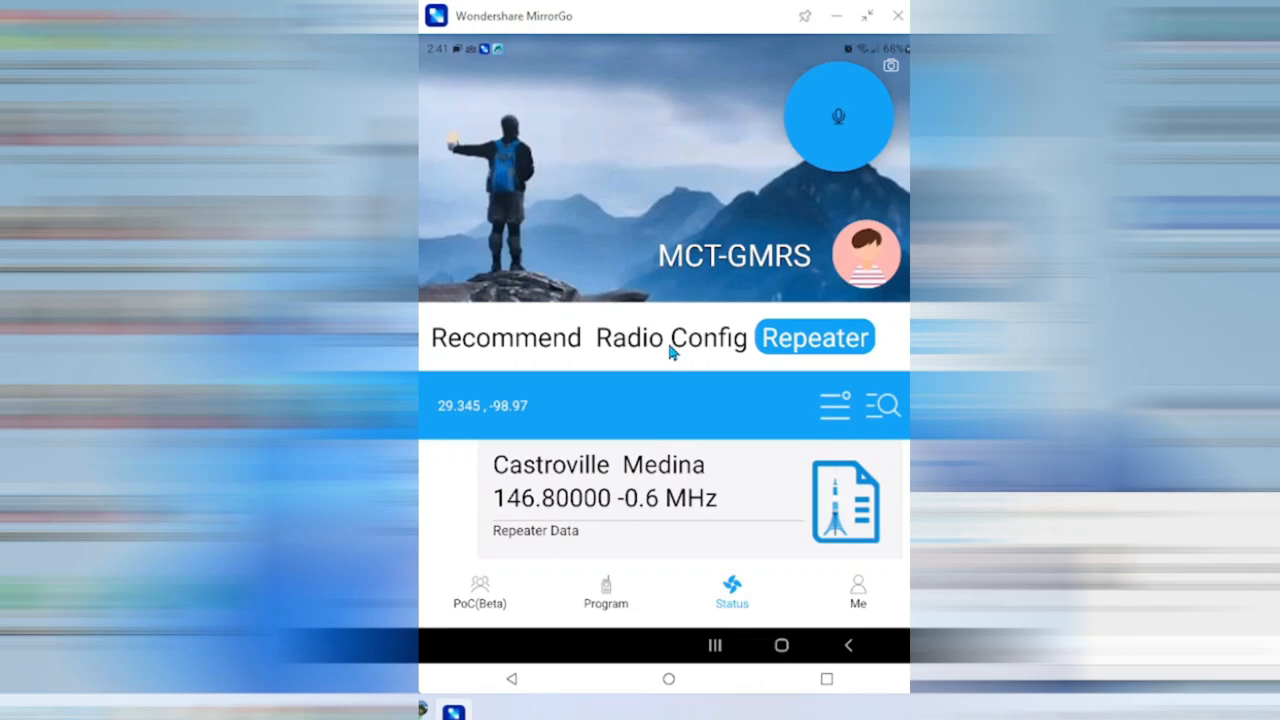
left_click(856, 590)
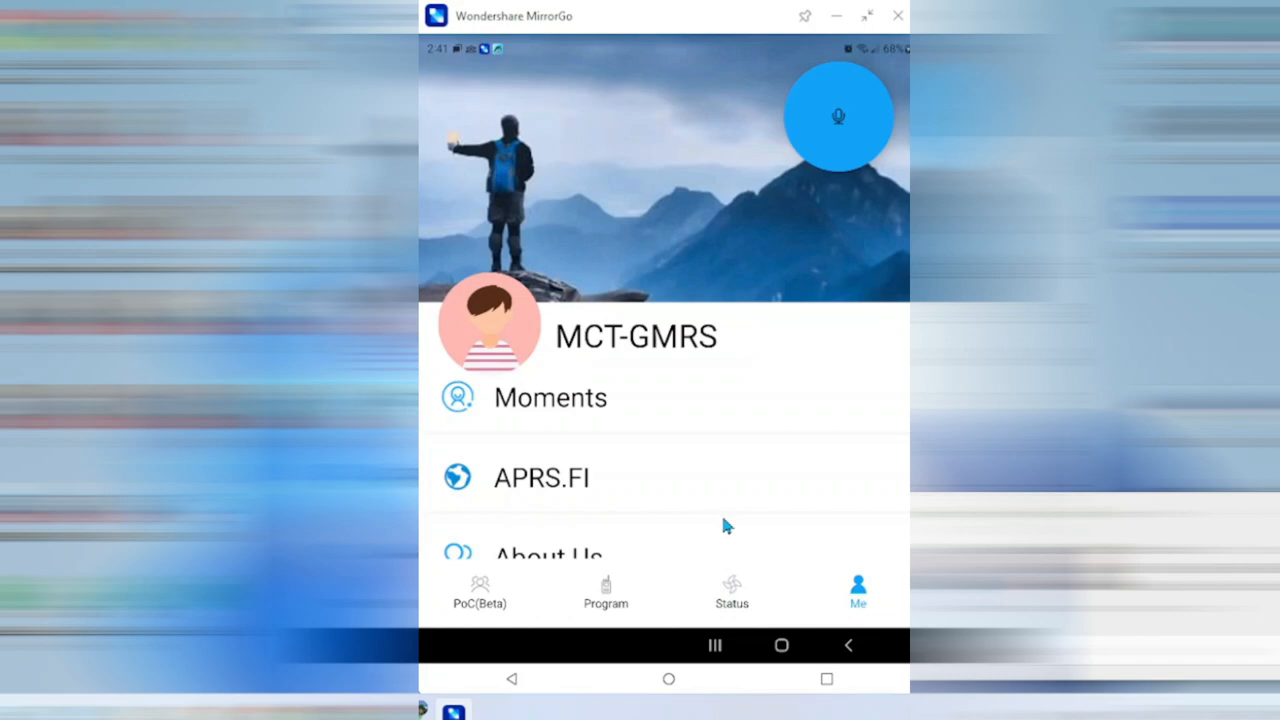
mouse_move(636, 370)
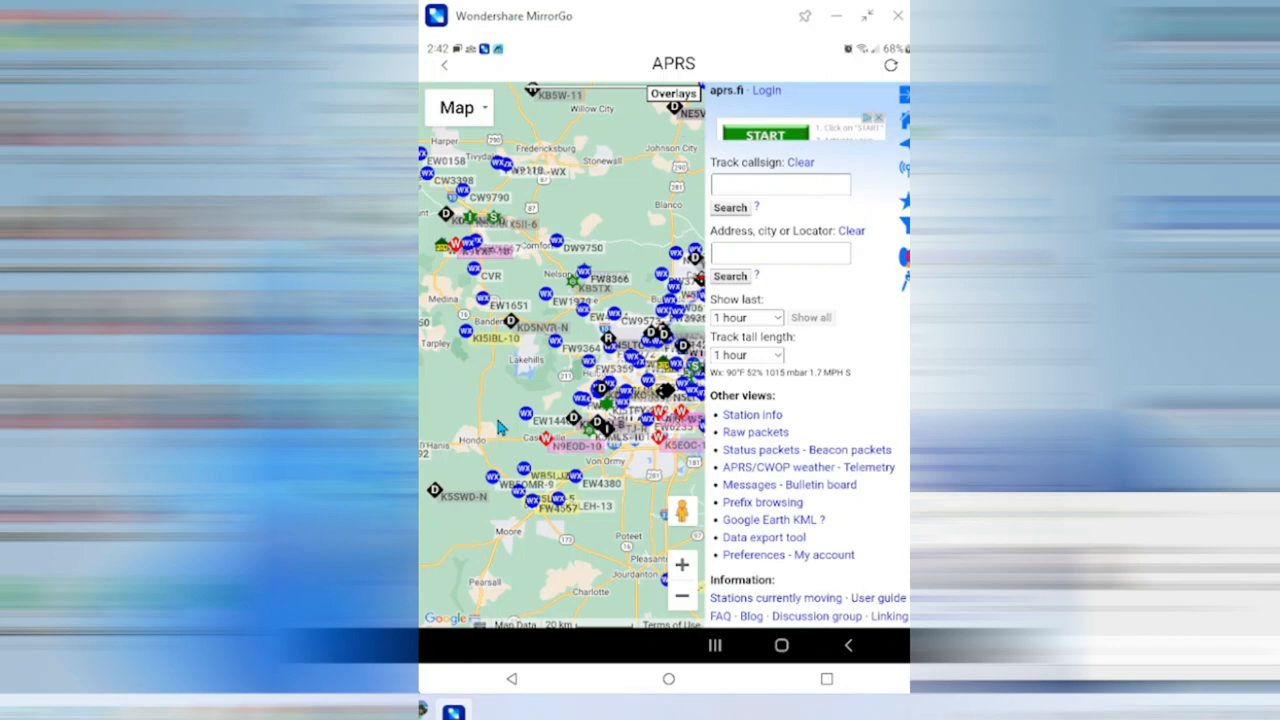
mouse_move(570, 396)
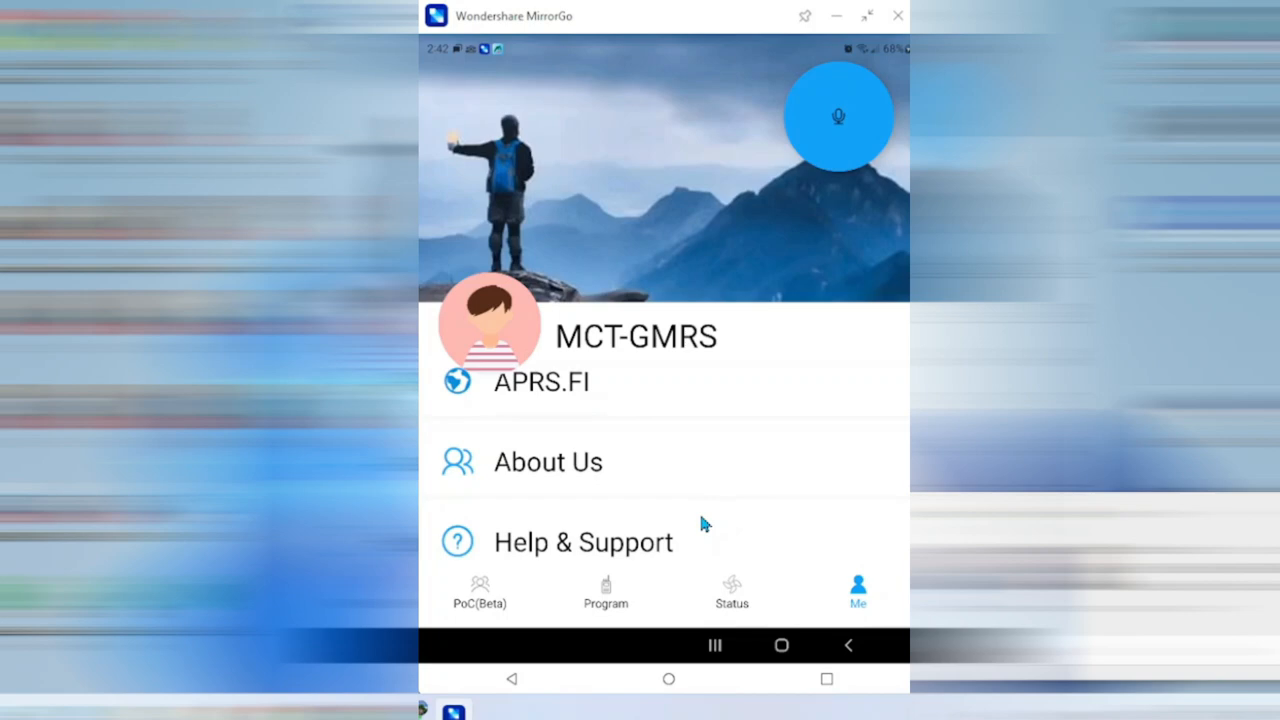
left_click(606, 590)
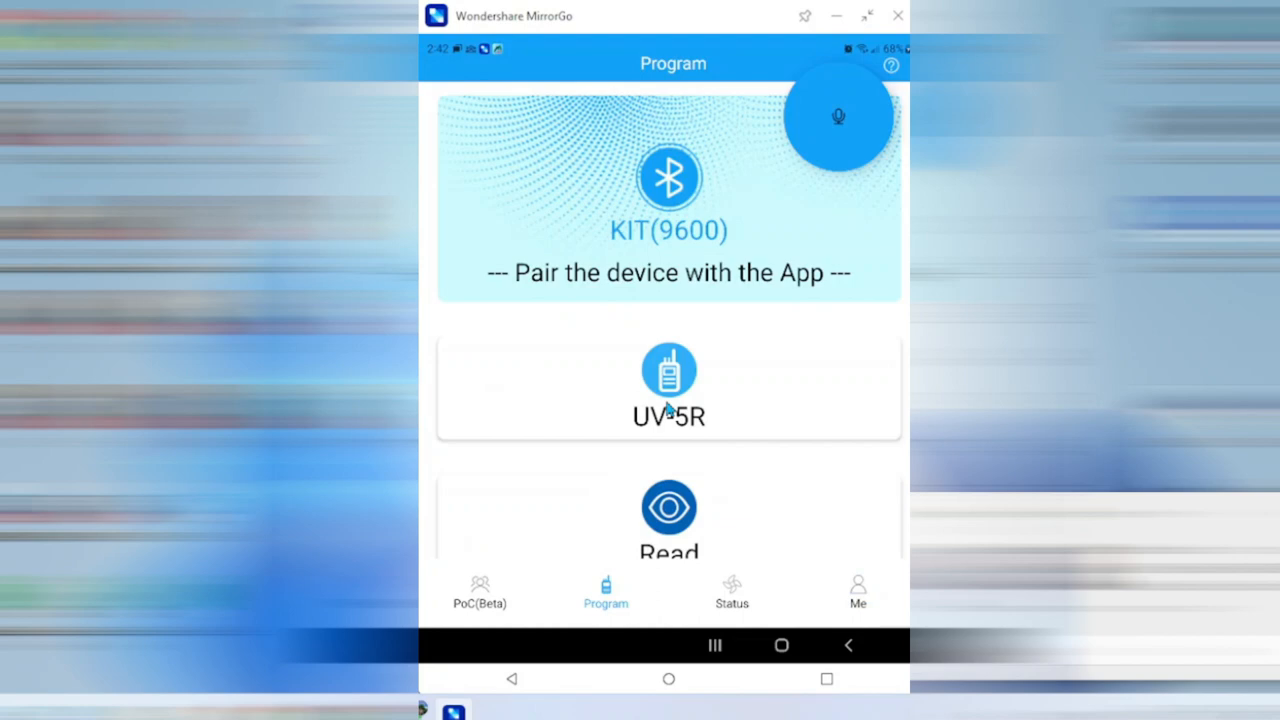
Scroll through the UV-5R programming file's channel information guide
scroll("down", 3)
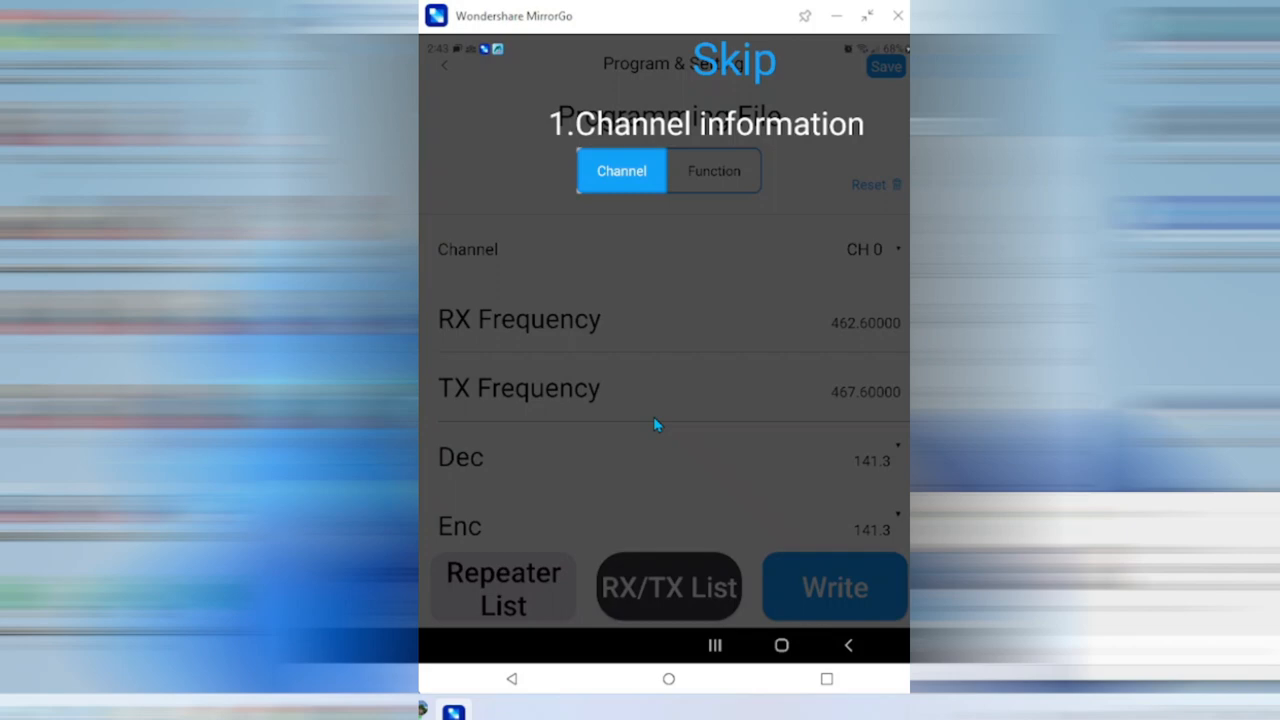
mouse_move(716, 24)
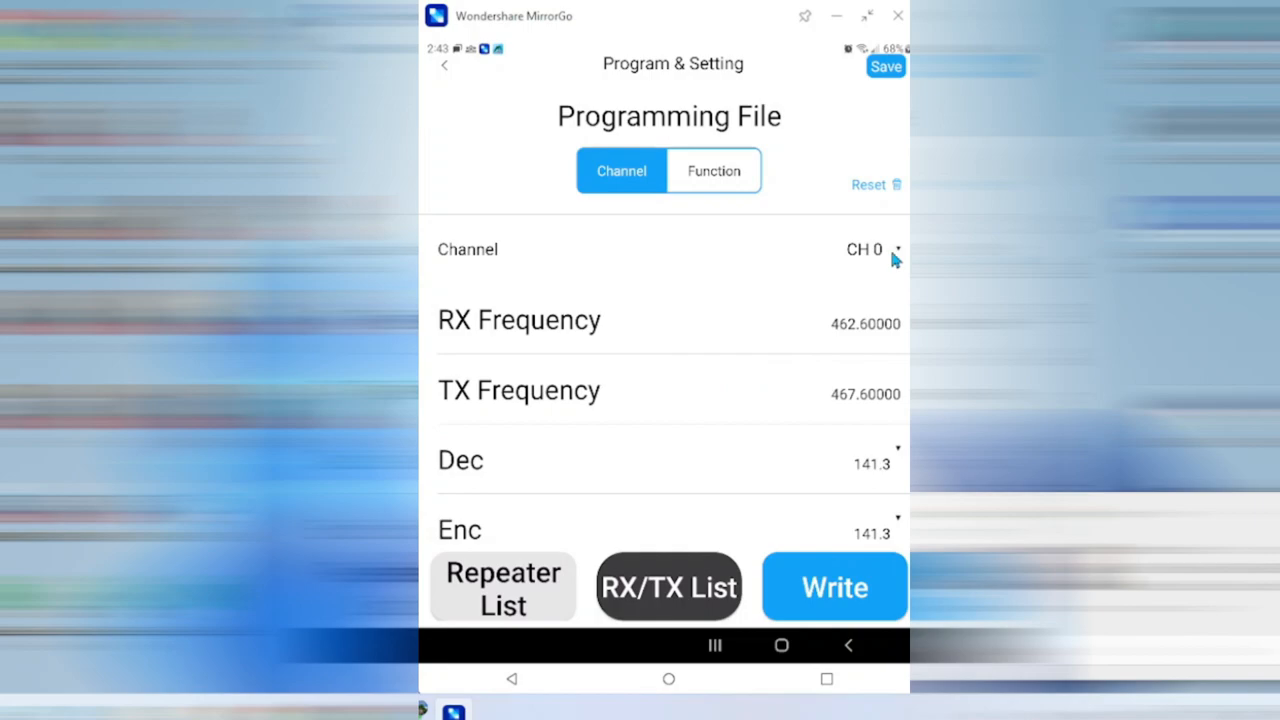
Switch the programming file to CH 1 (RX 462.65000, TX 467.65000) and reopen the channel list
left_click(864, 248)
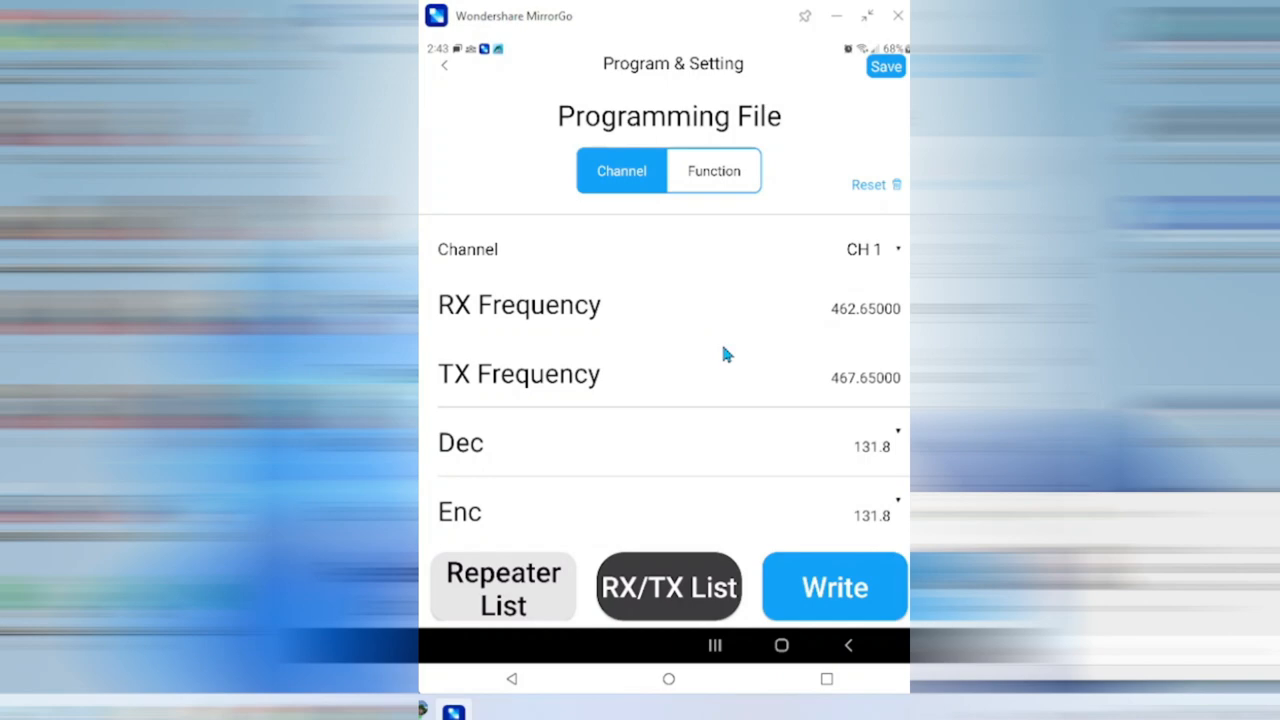
left_click(836, 308)
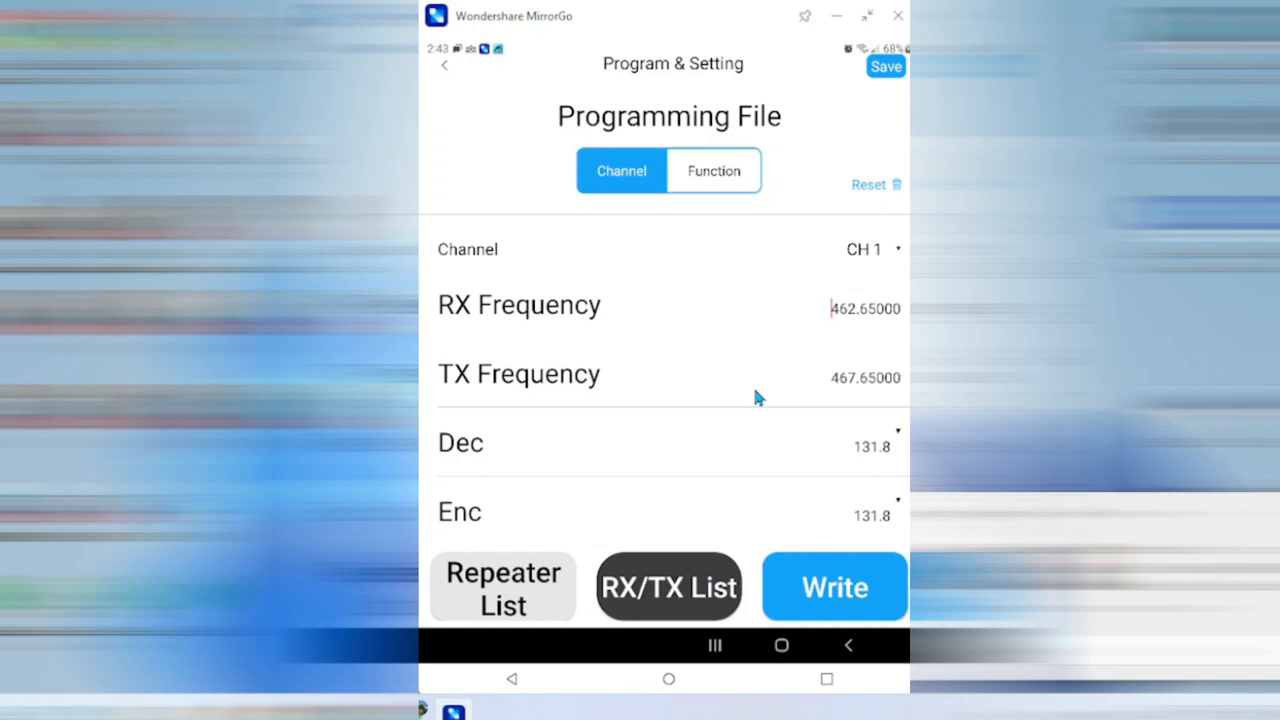
scroll("down", 3)
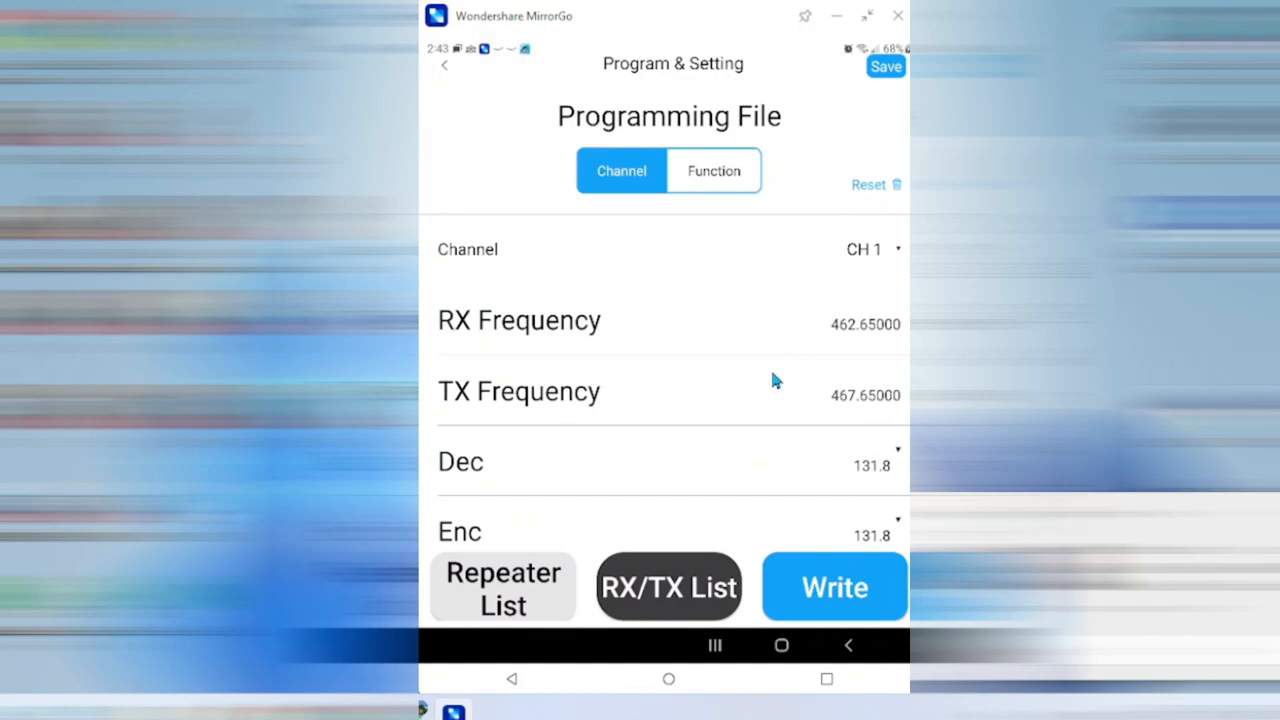
left_click(864, 248)
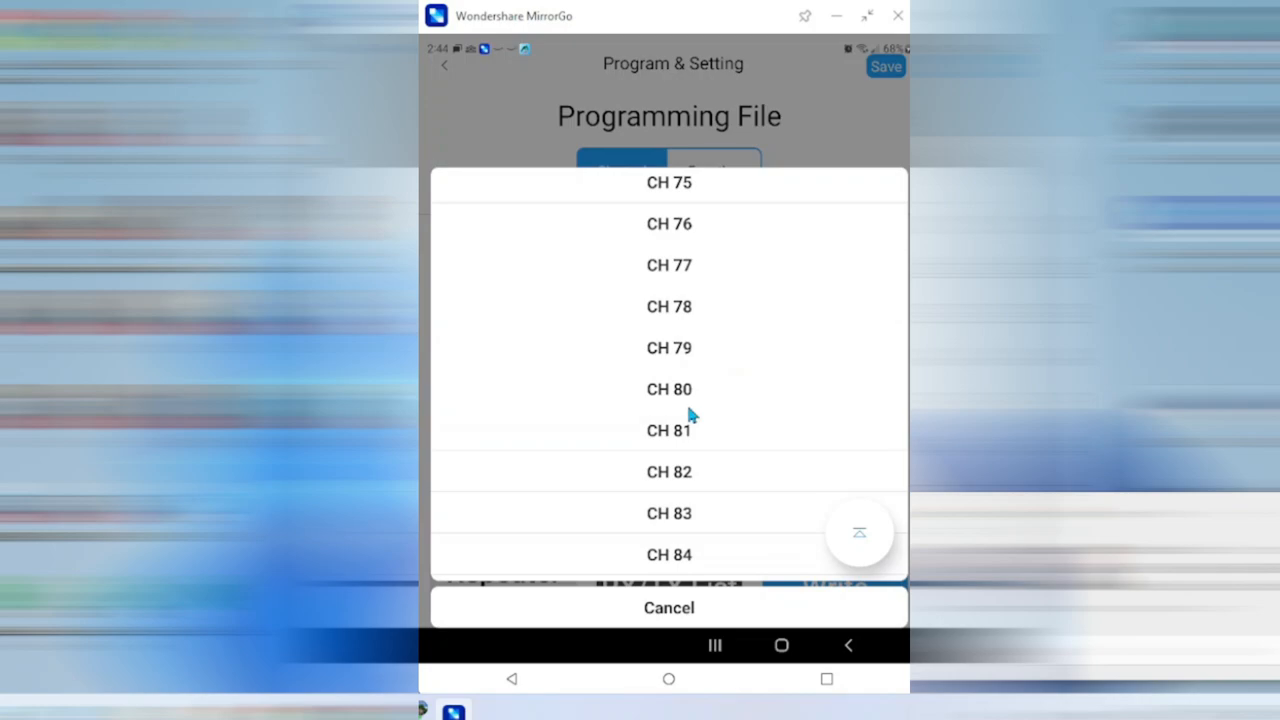
Select empty CH 82, review its blank settings, and reopen the channel list
left_click(668, 472)
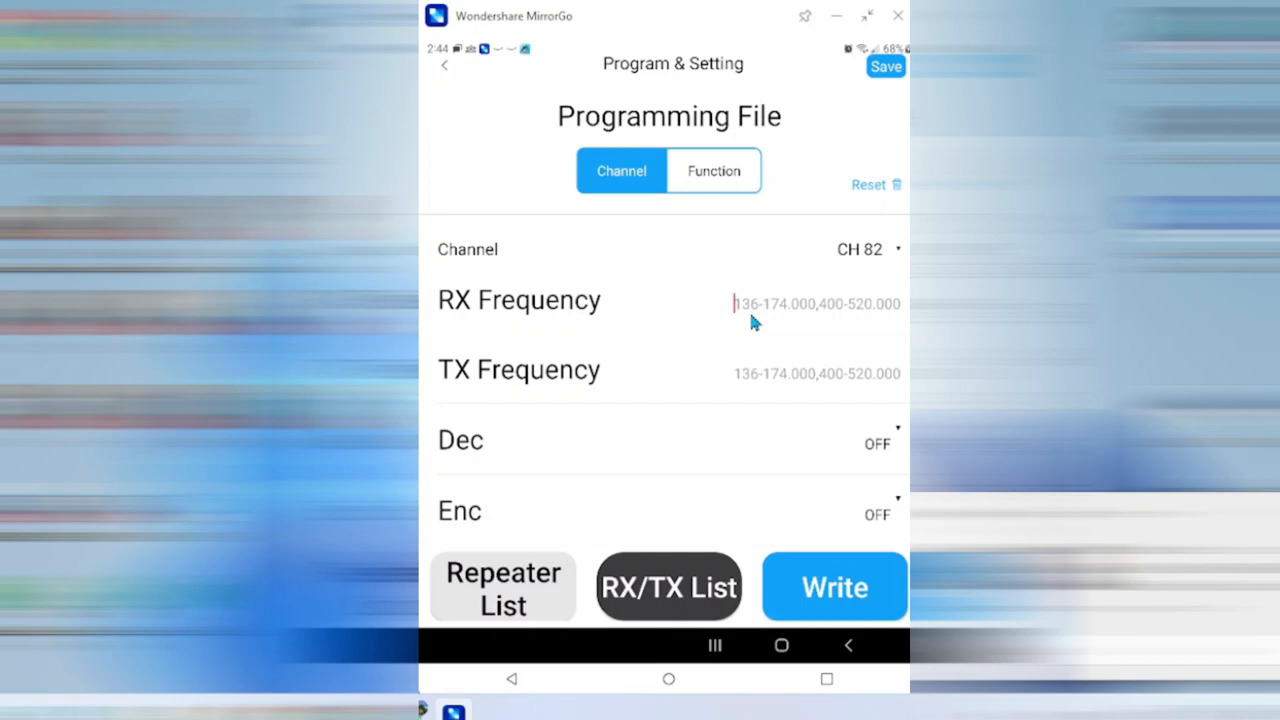
mouse_move(790, 320)
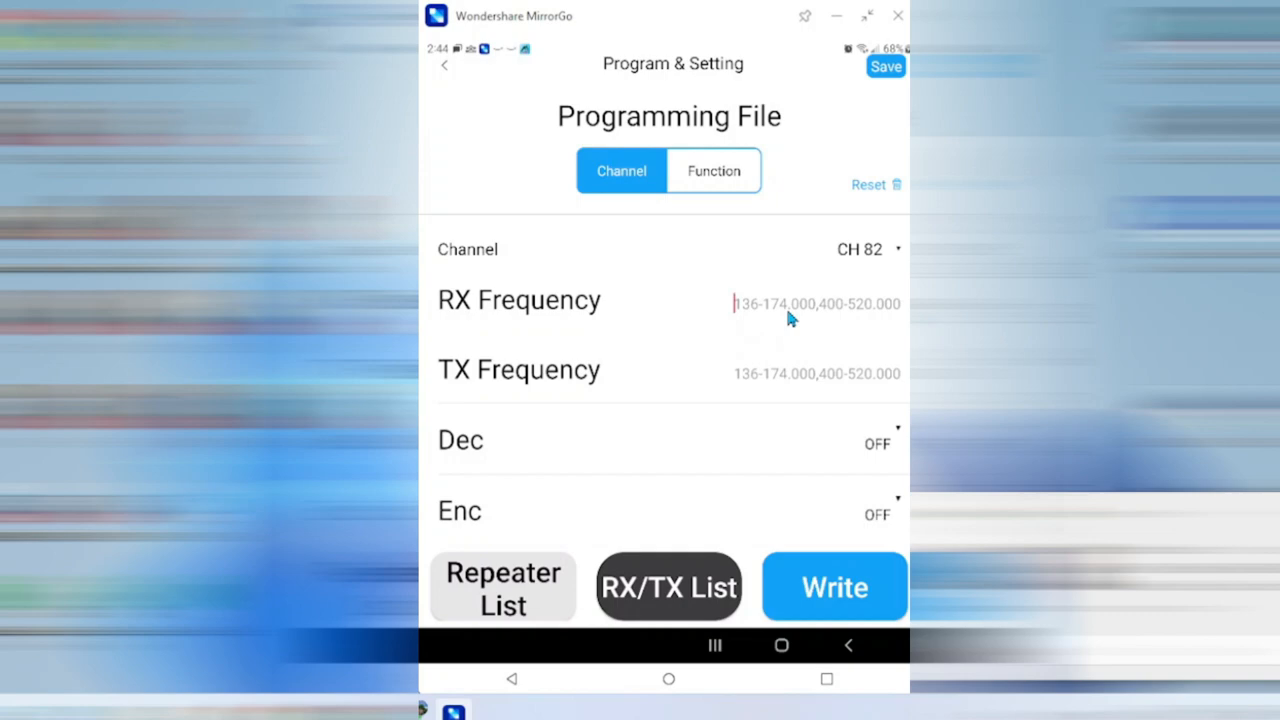
mouse_move(738, 336)
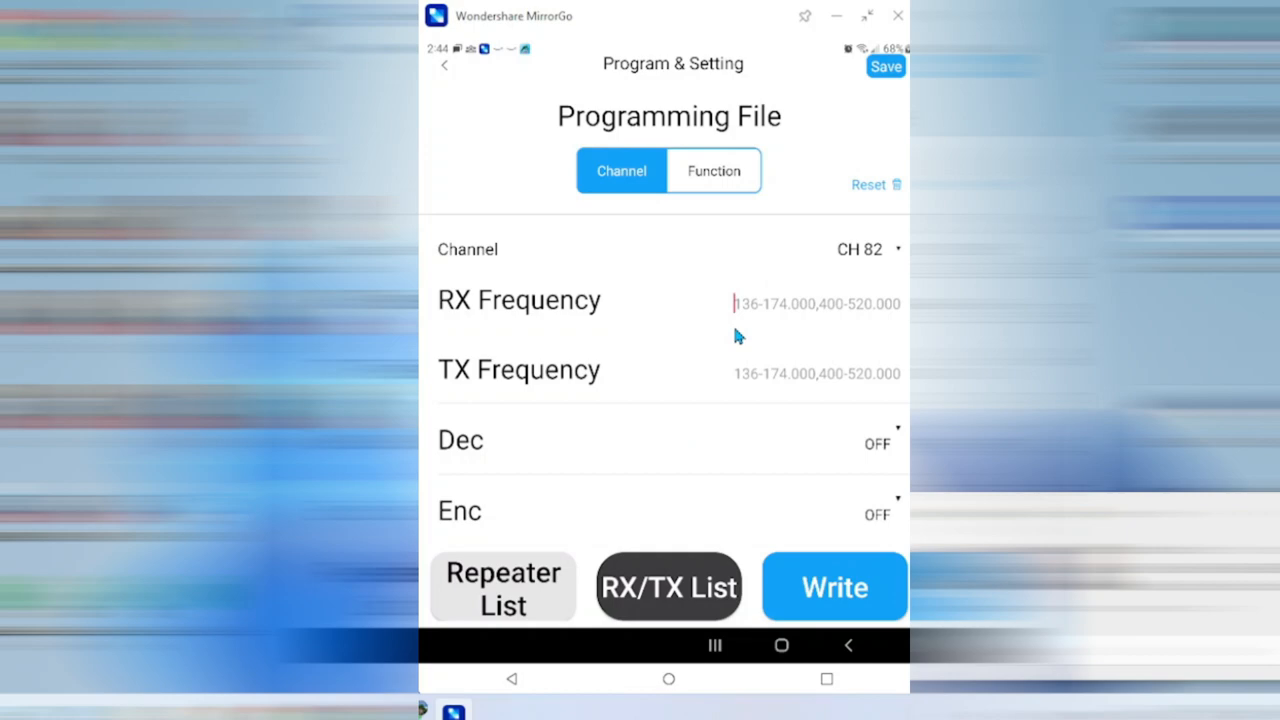
mouse_move(758, 324)
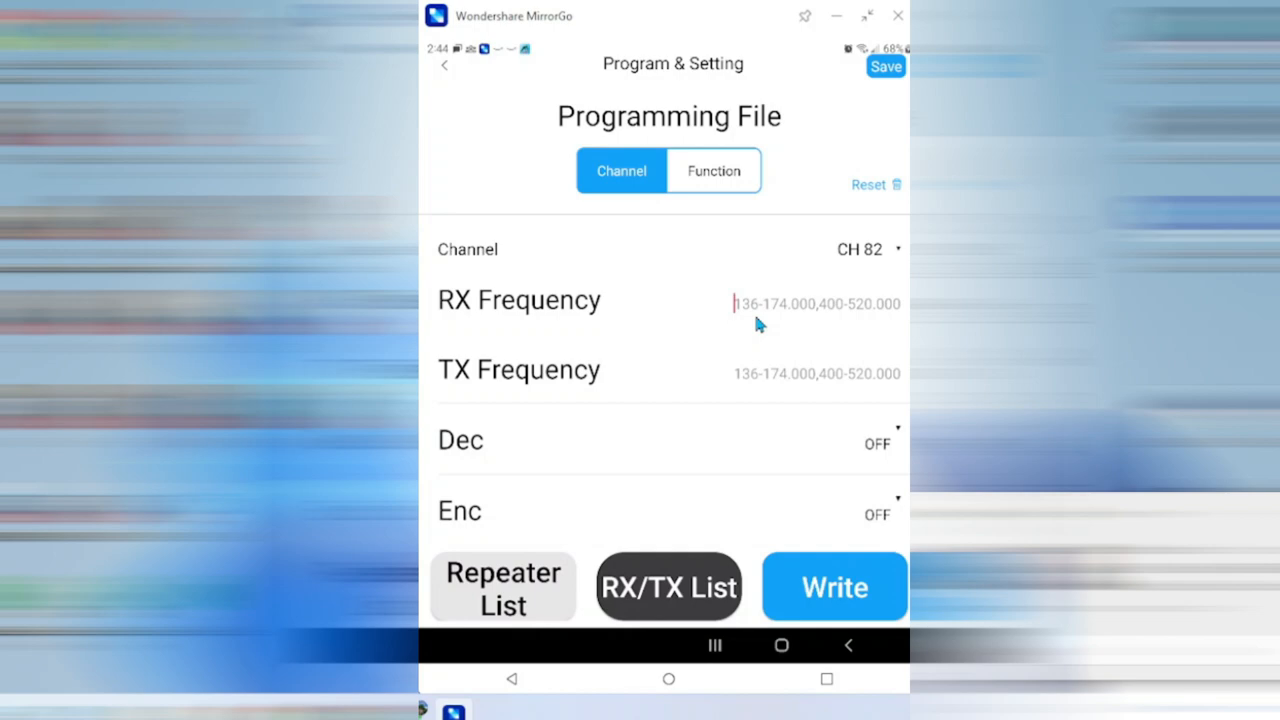
scroll("down", 3)
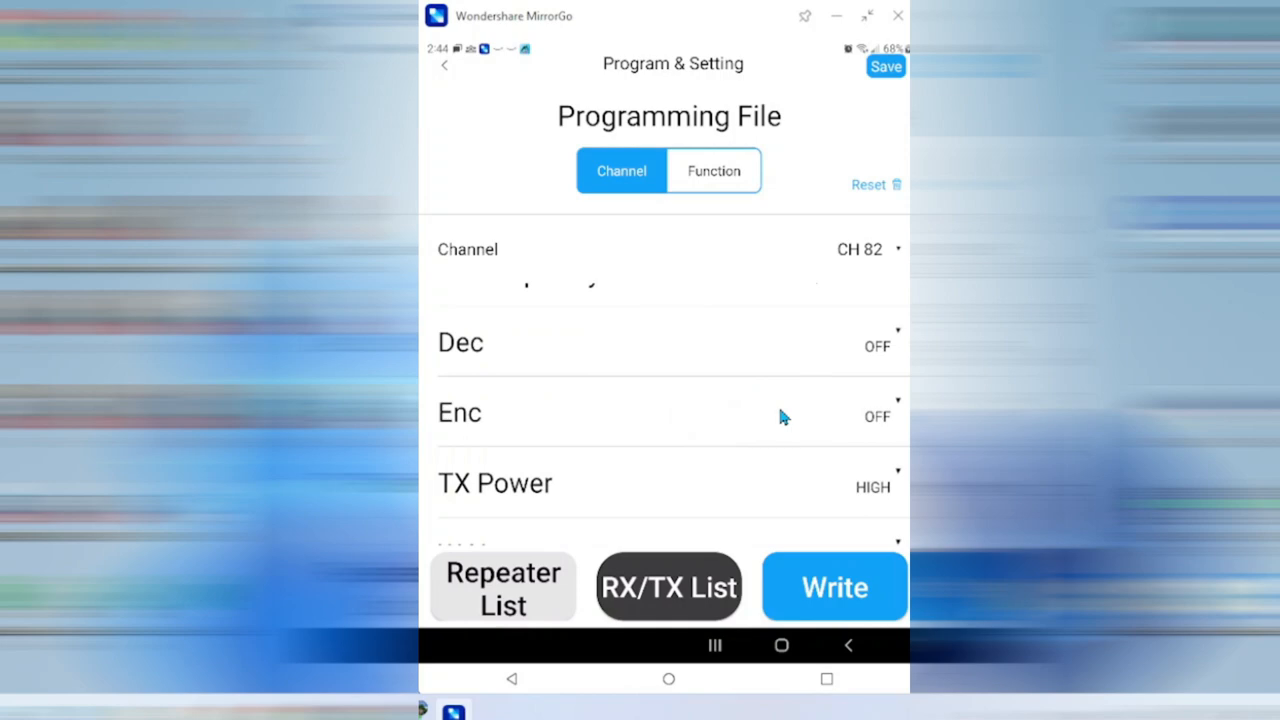
scroll("down", 3)
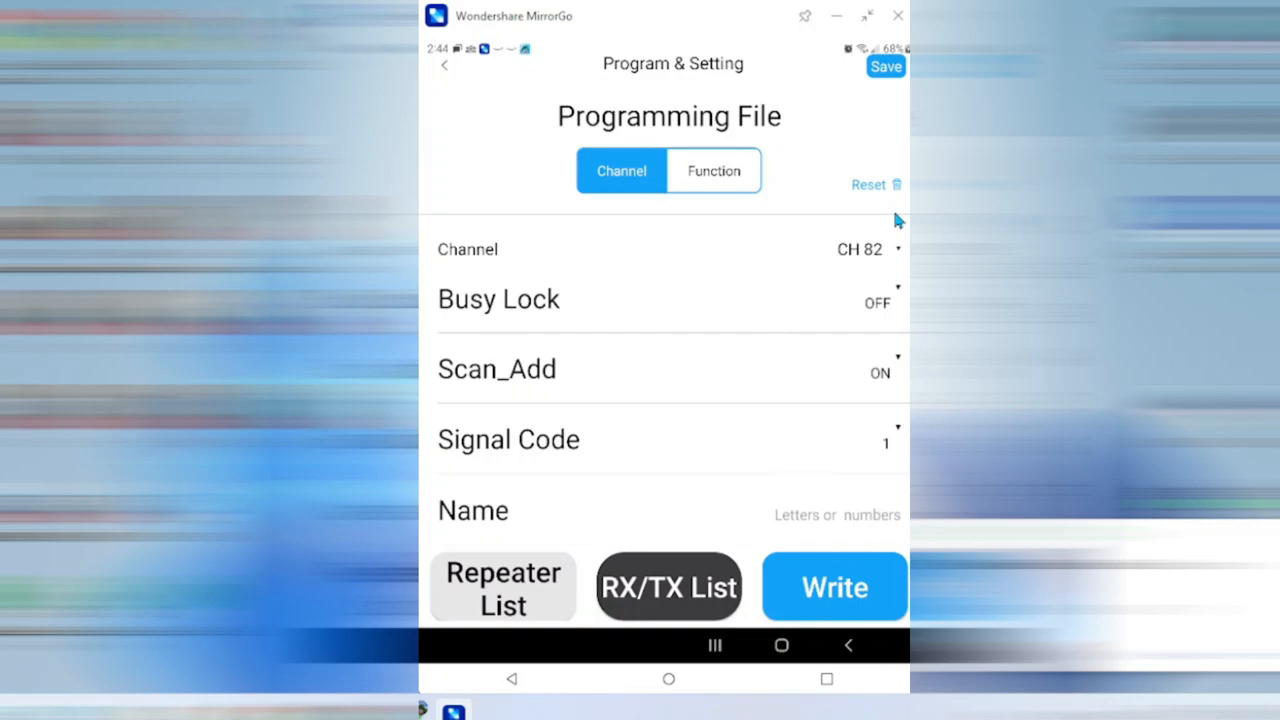
left_click(866, 248)
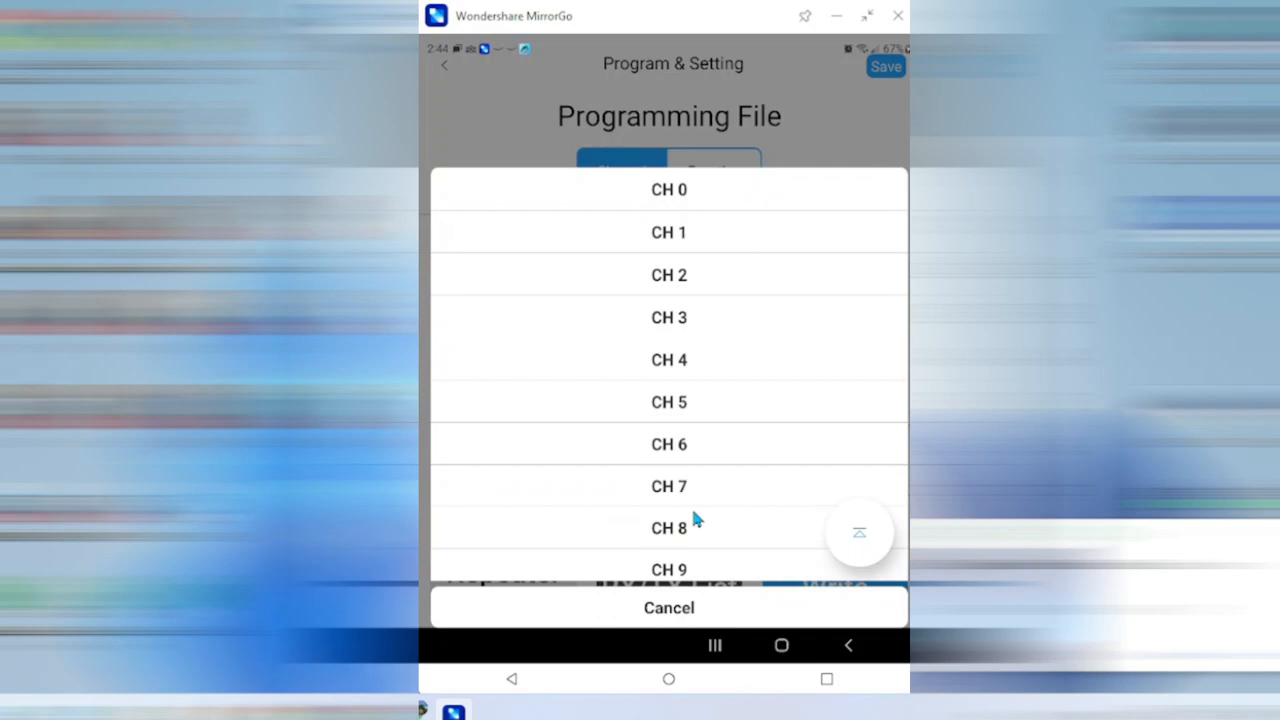
Return to CH 0 with RX 462.60000 and begin editing its receive frequency
left_click(668, 188)
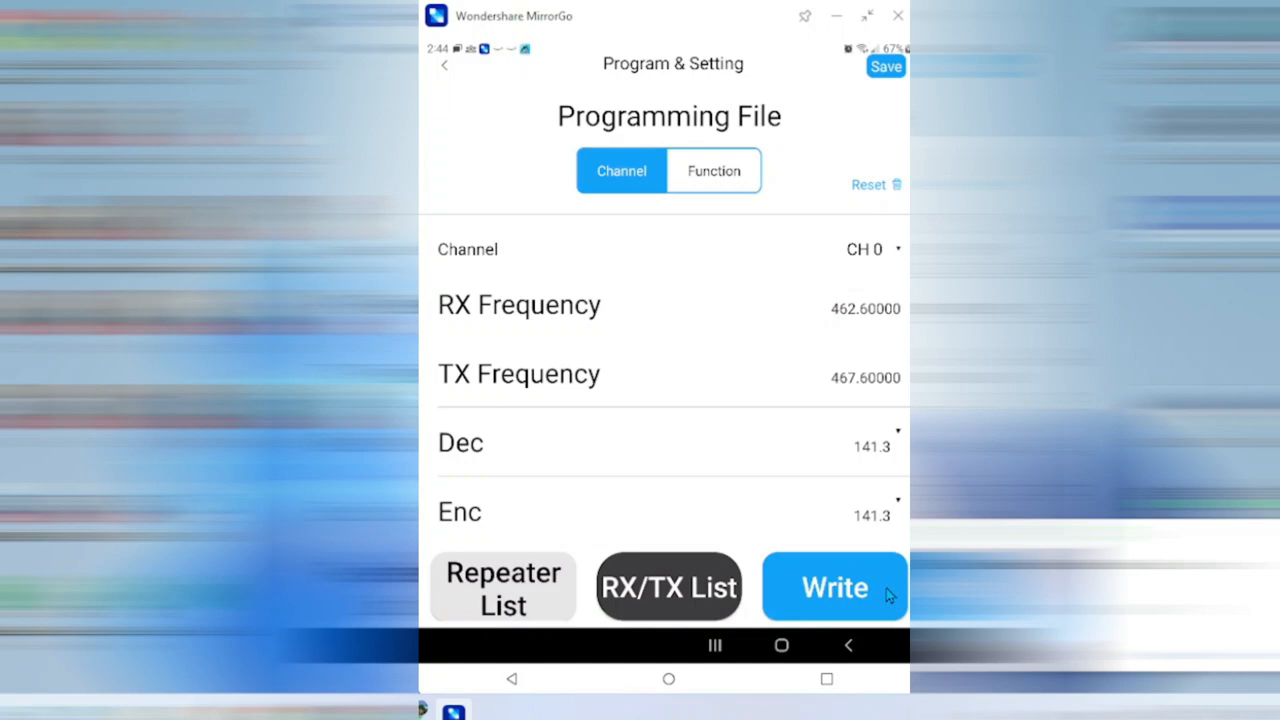
mouse_move(820, 600)
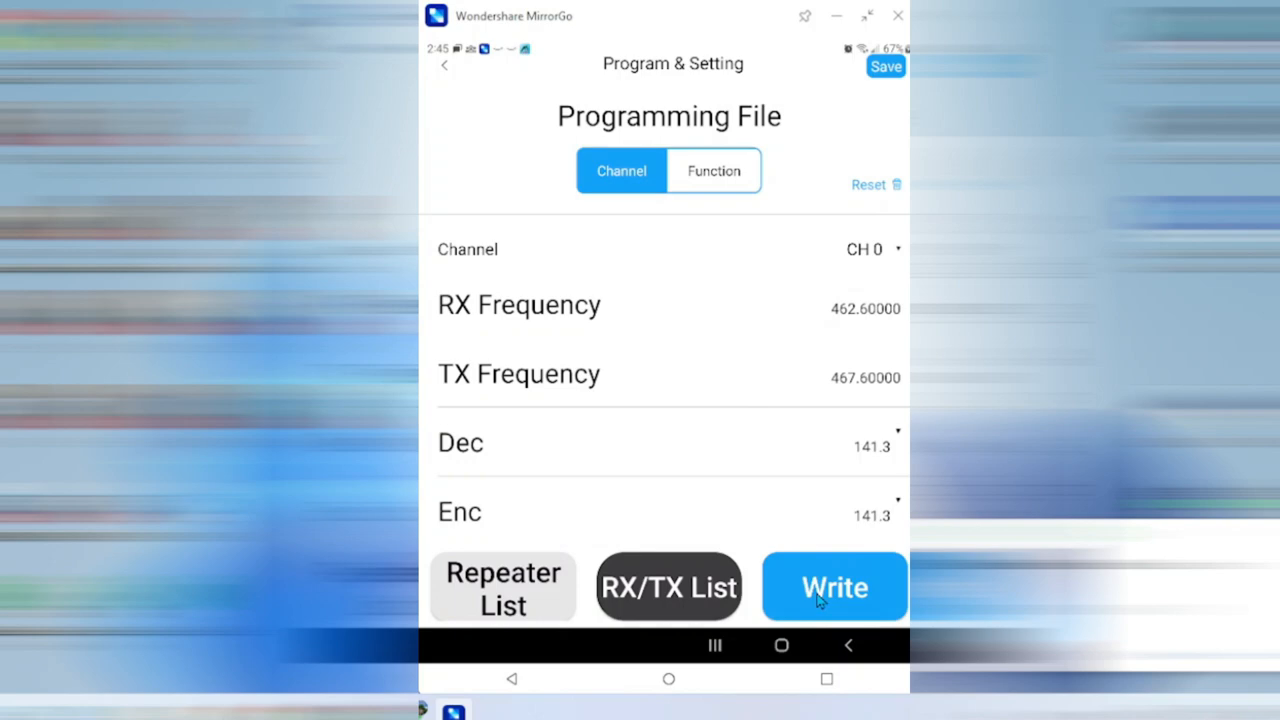
left_click(830, 308)
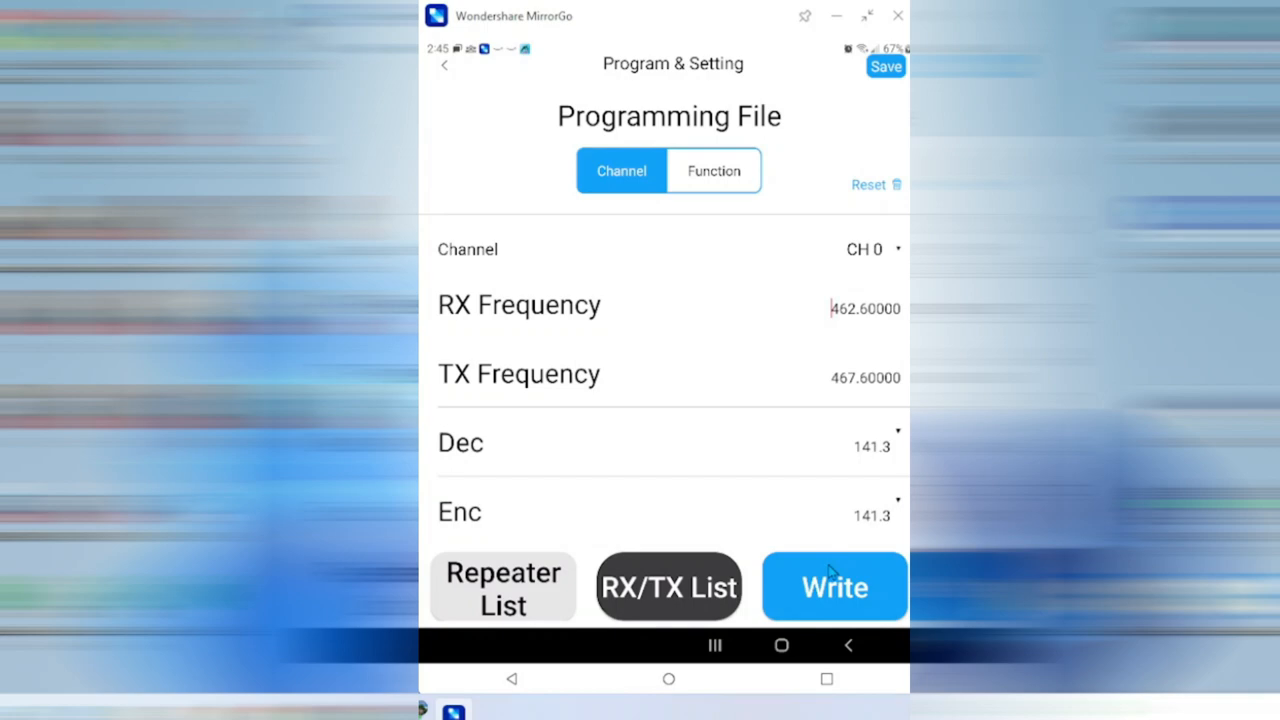
mouse_move(876, 84)
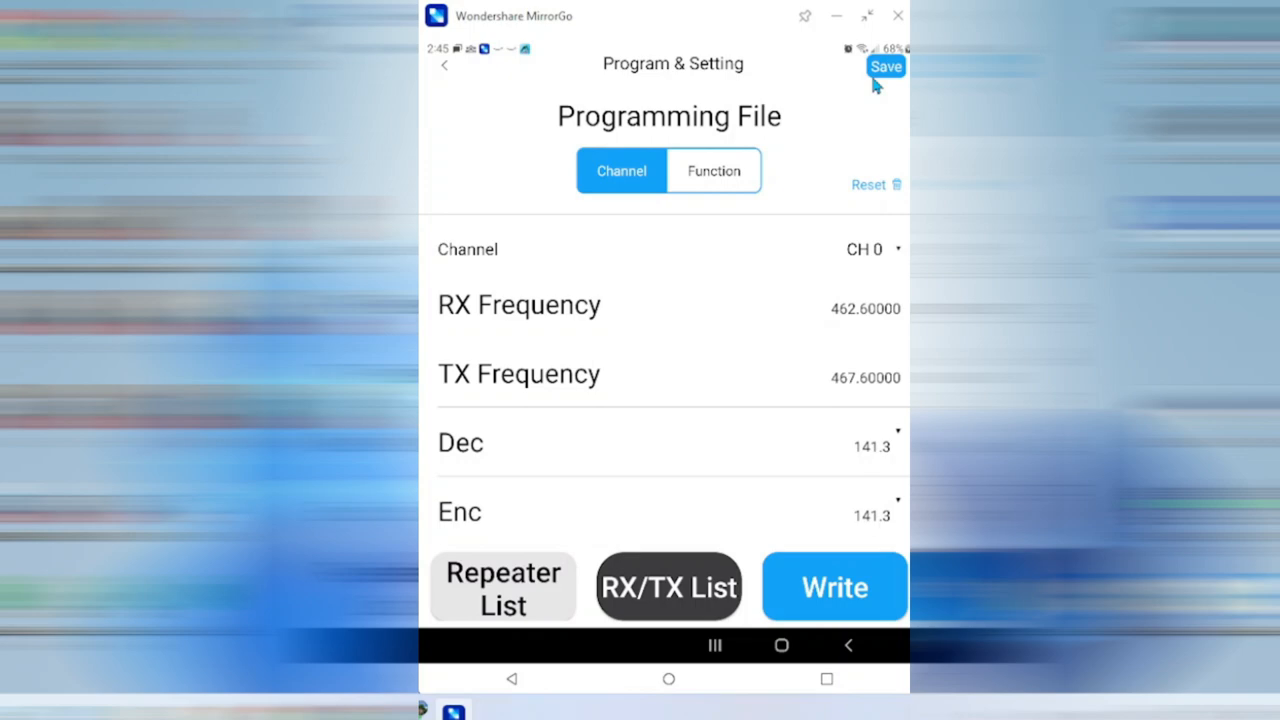
mouse_move(758, 338)
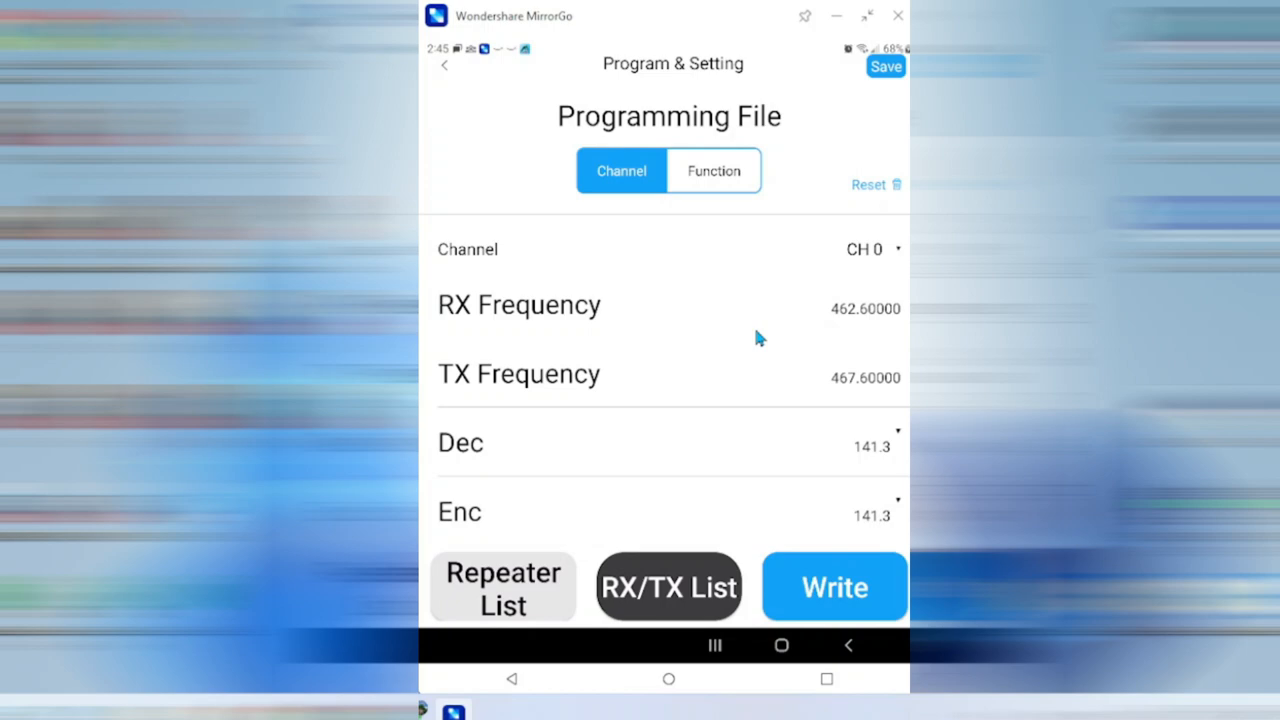
Leave the CH 0 programming file unchanged and return to Program home
left_click(864, 308)
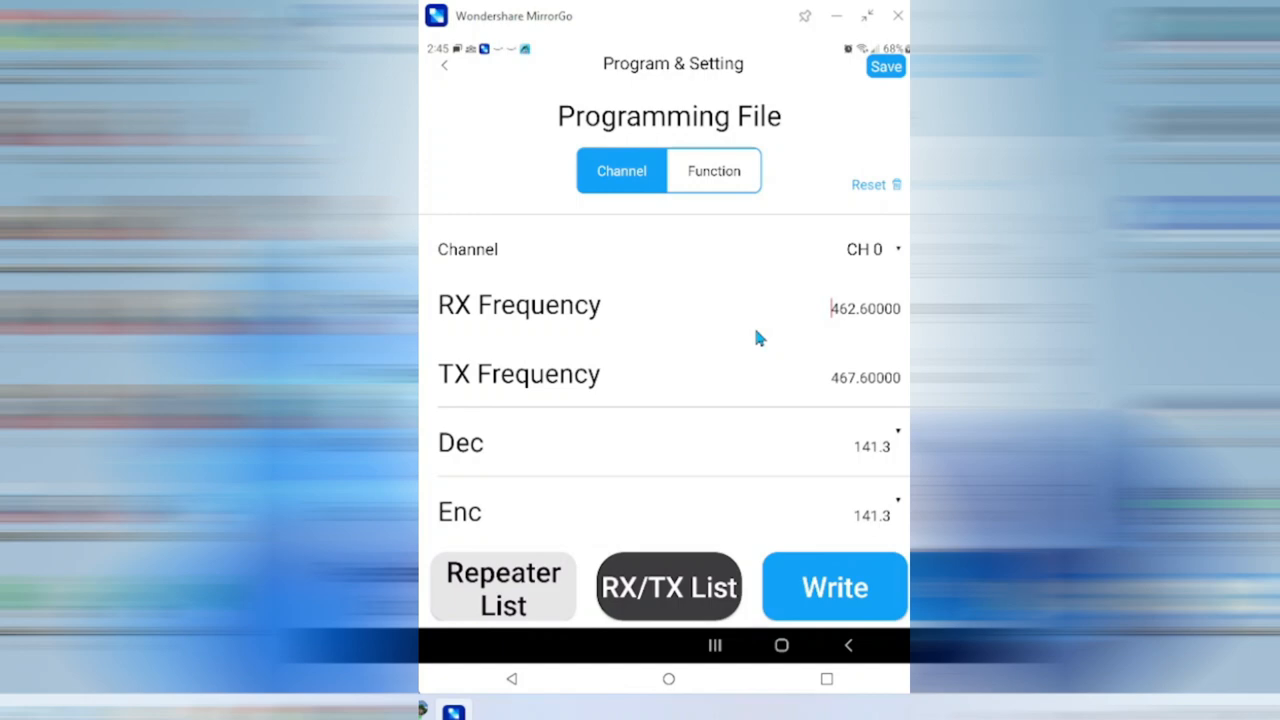
mouse_move(644, 424)
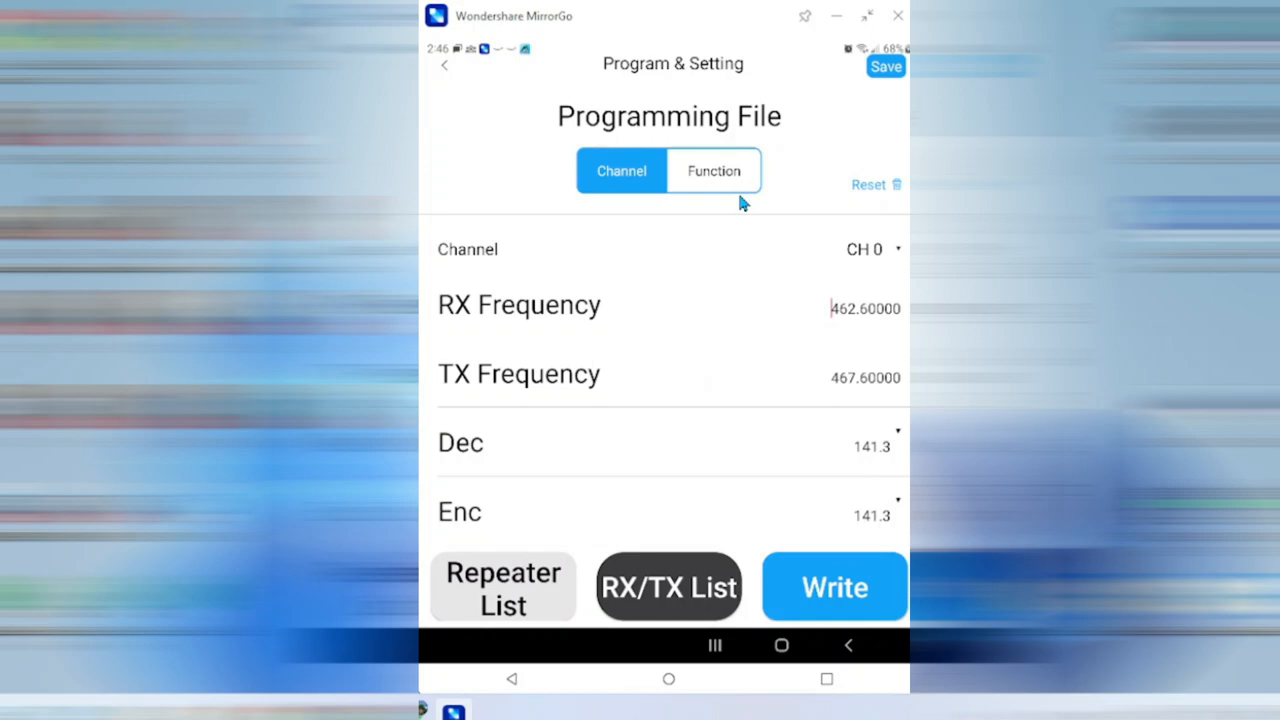
mouse_move(736, 228)
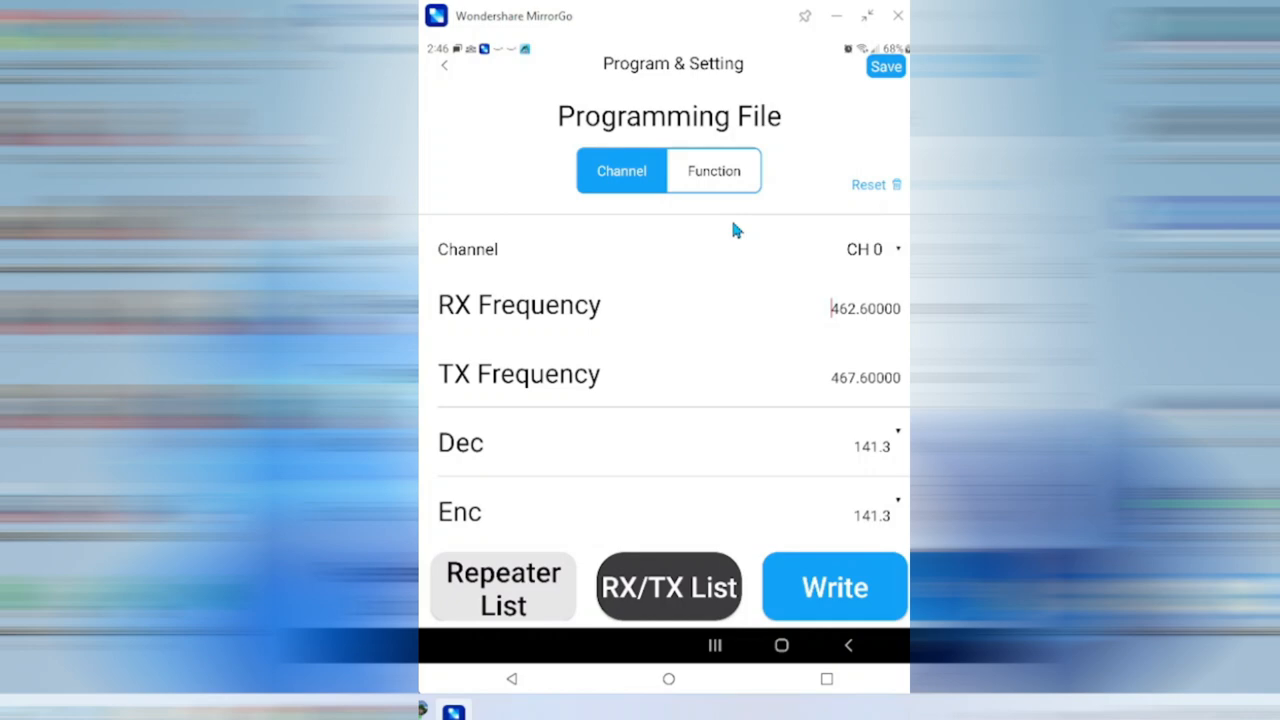
mouse_move(444, 70)
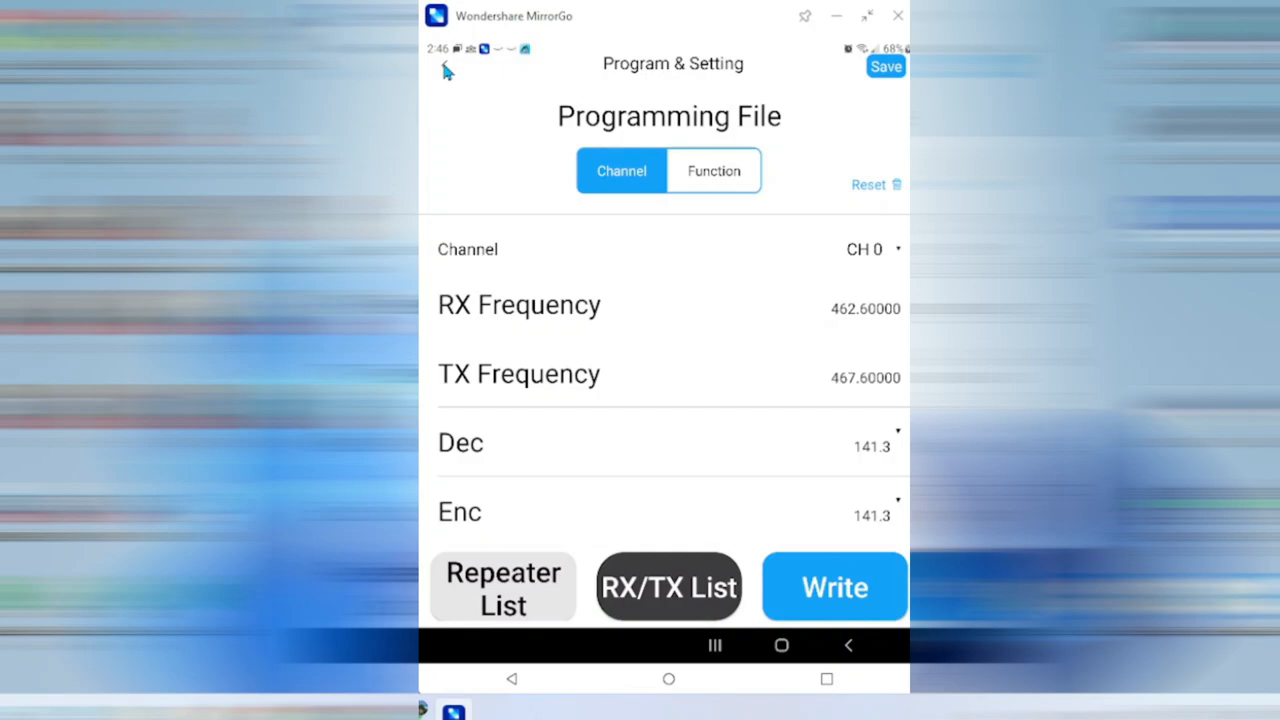
left_click(848, 644)
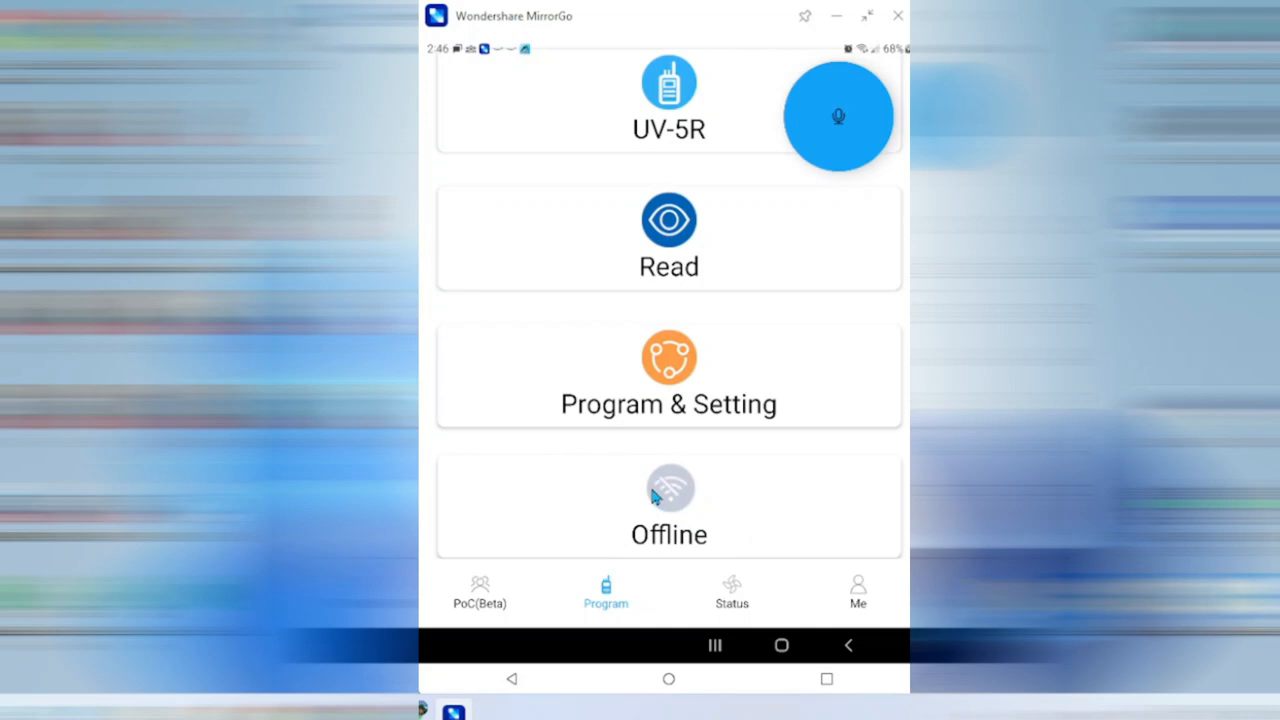
mouse_move(678, 506)
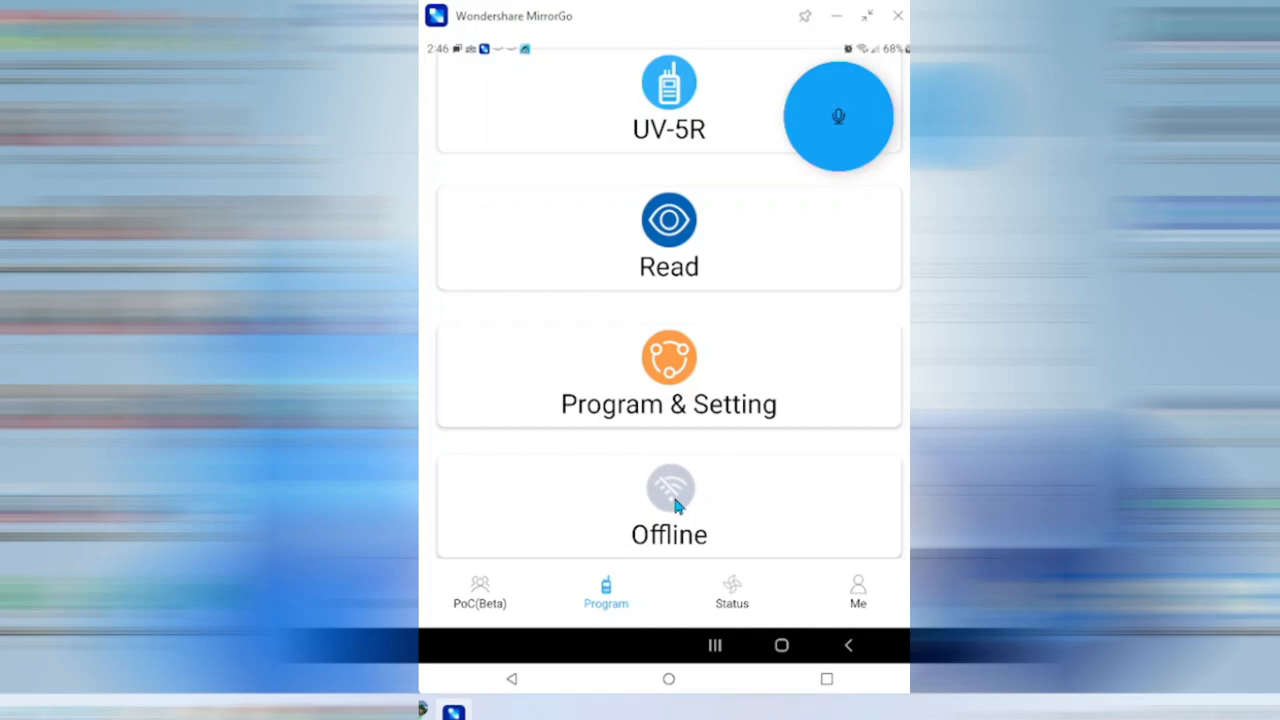
Open the Status community feed showing Radio Config posts
left_click(668, 376)
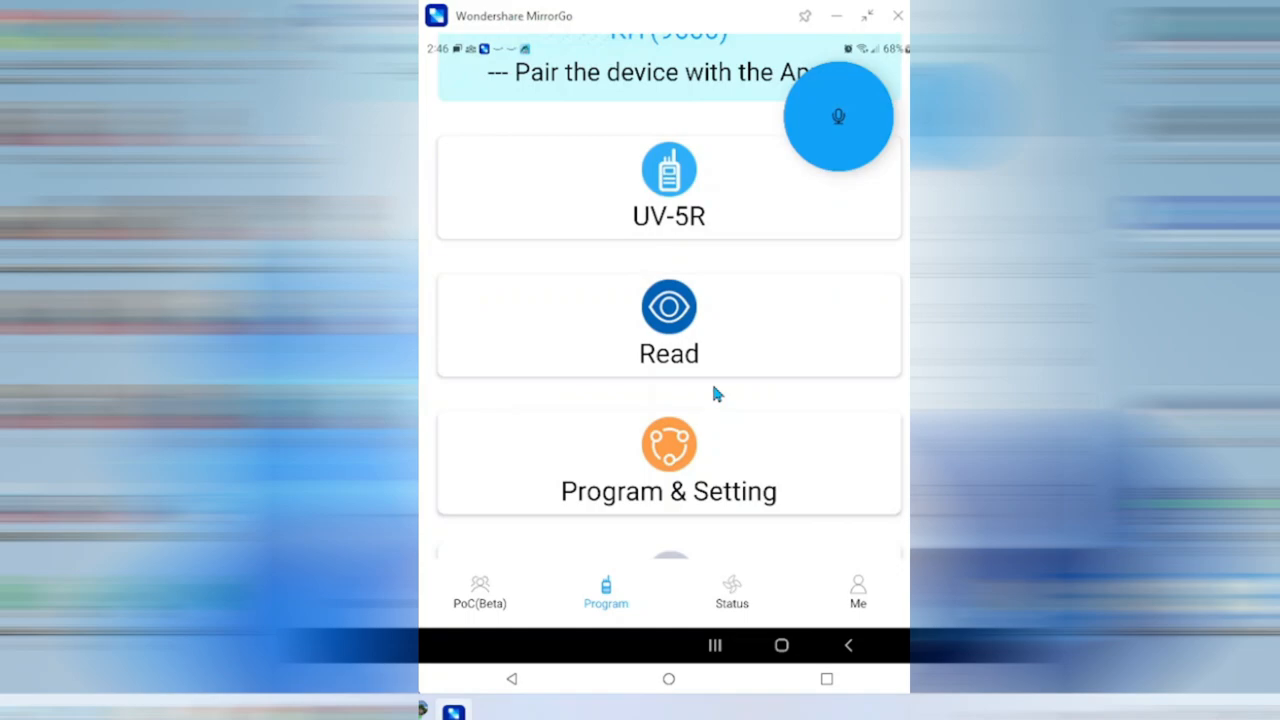
left_click(732, 590)
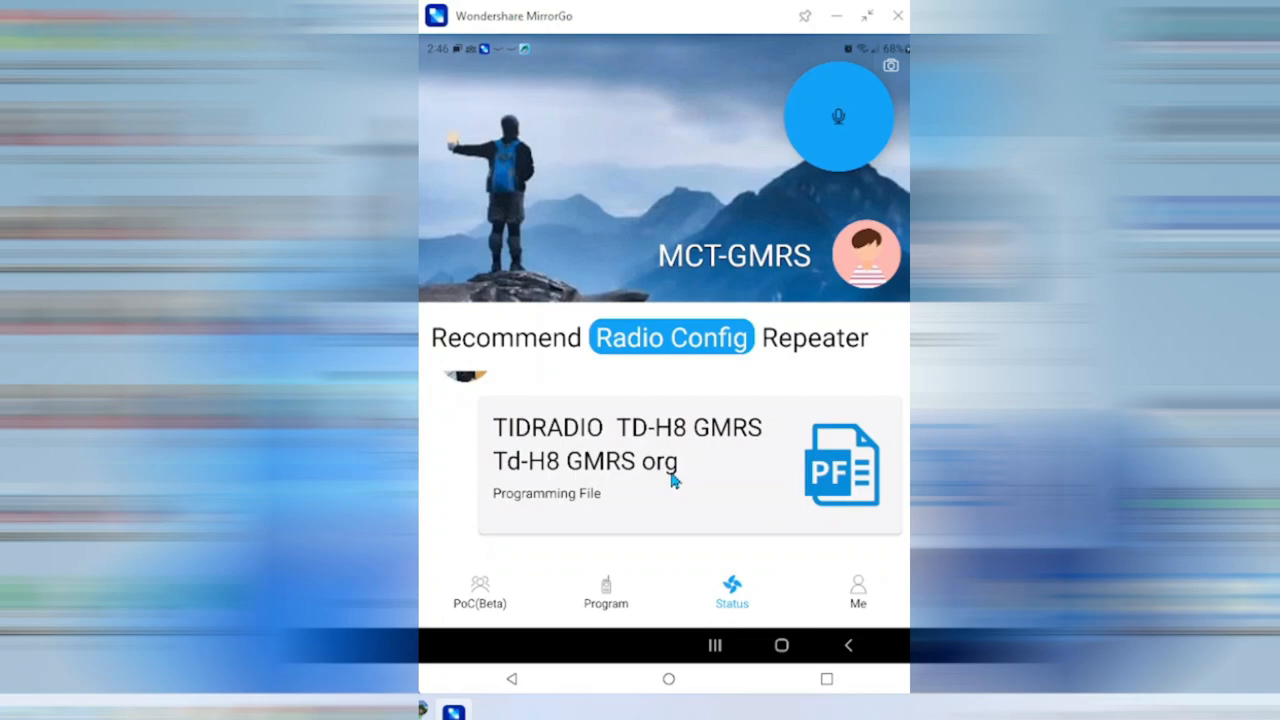
Browse the Recommend posts in the Status feed, then return to the Program home screen
left_click(504, 336)
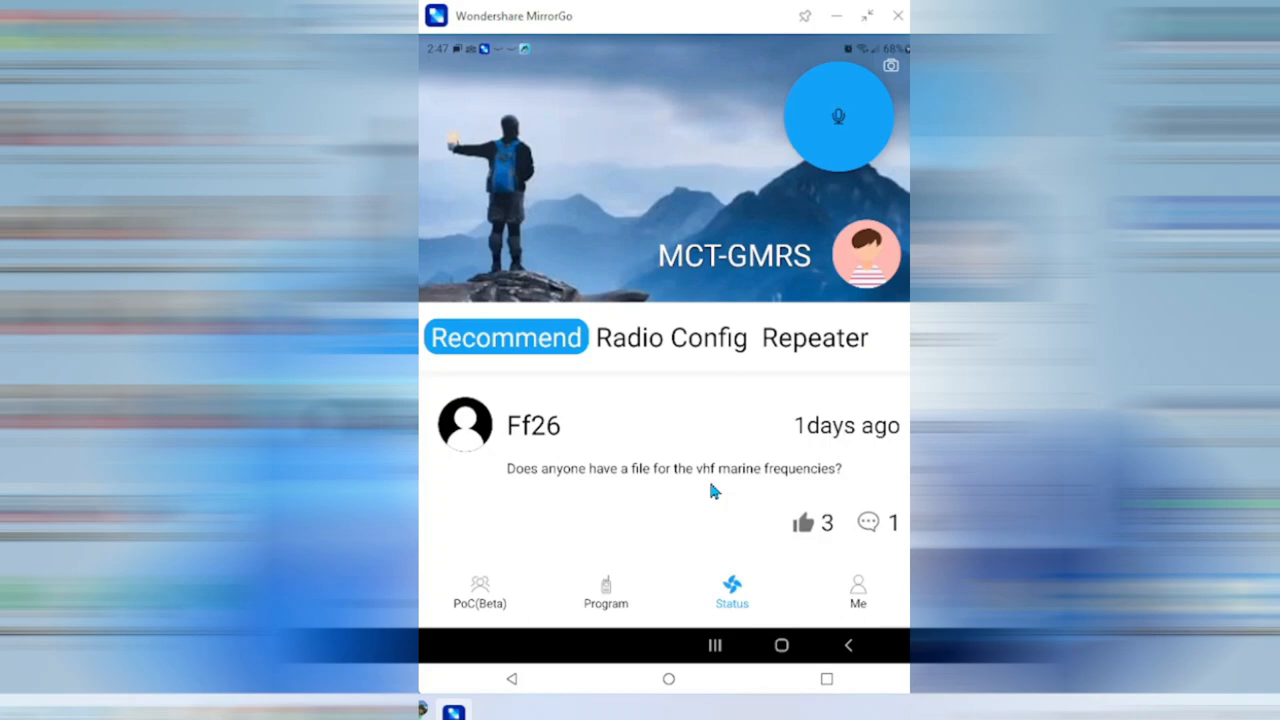
mouse_move(700, 488)
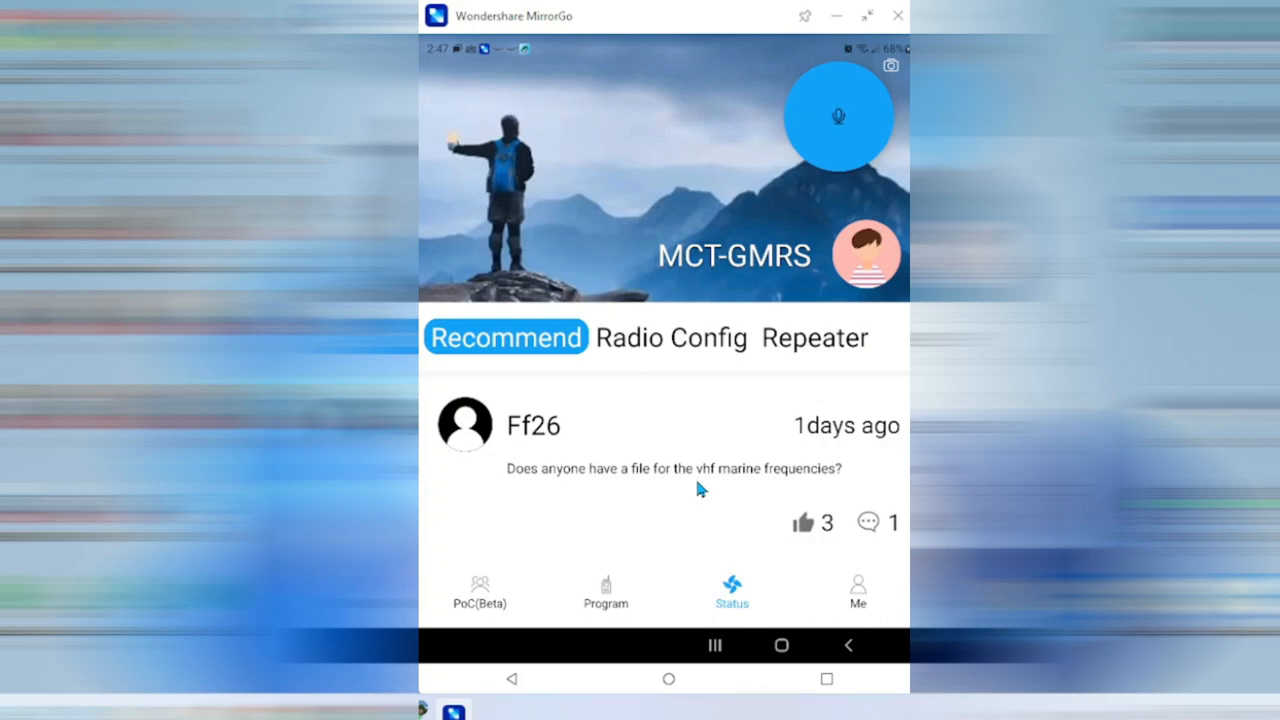
scroll("down", 3)
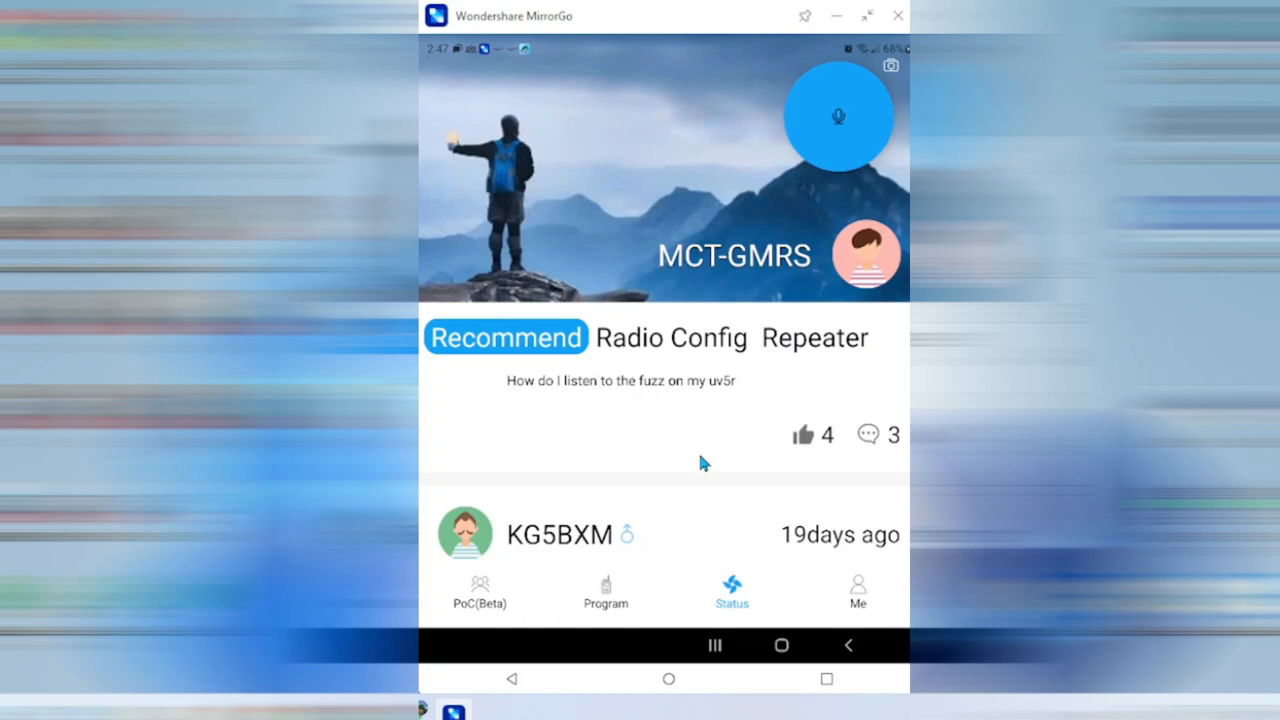
mouse_move(696, 468)
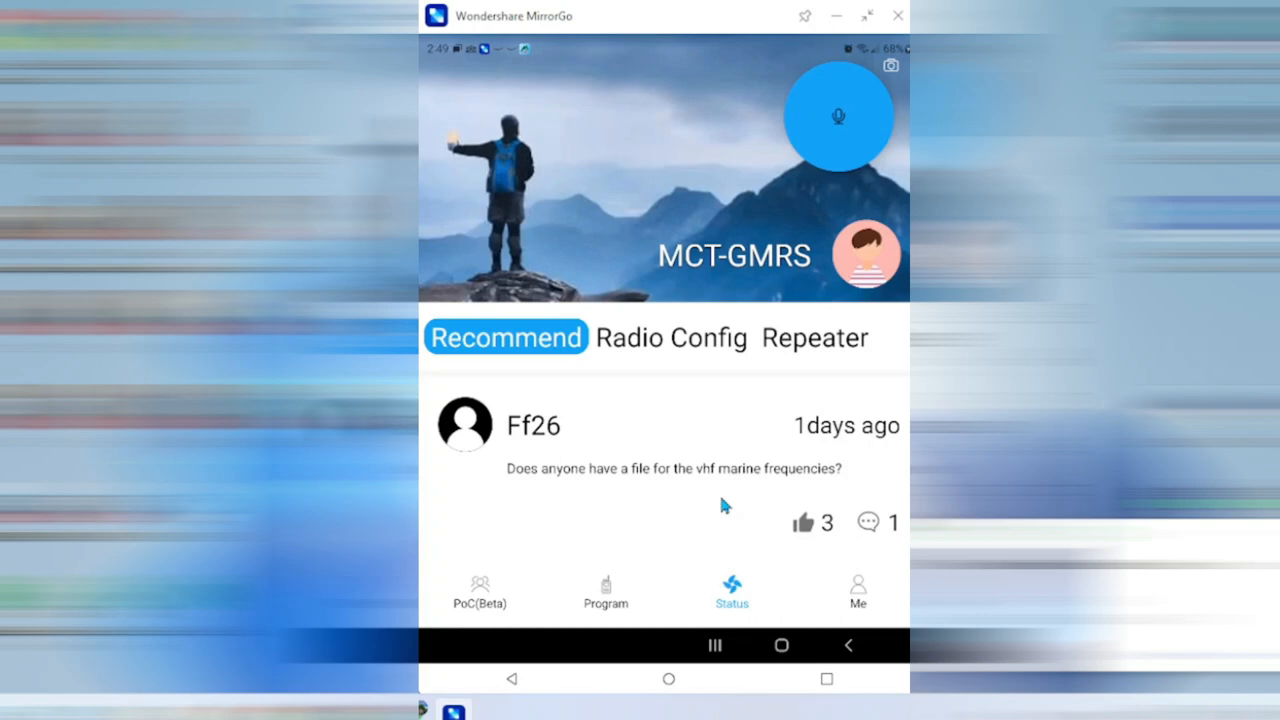
mouse_move(614, 600)
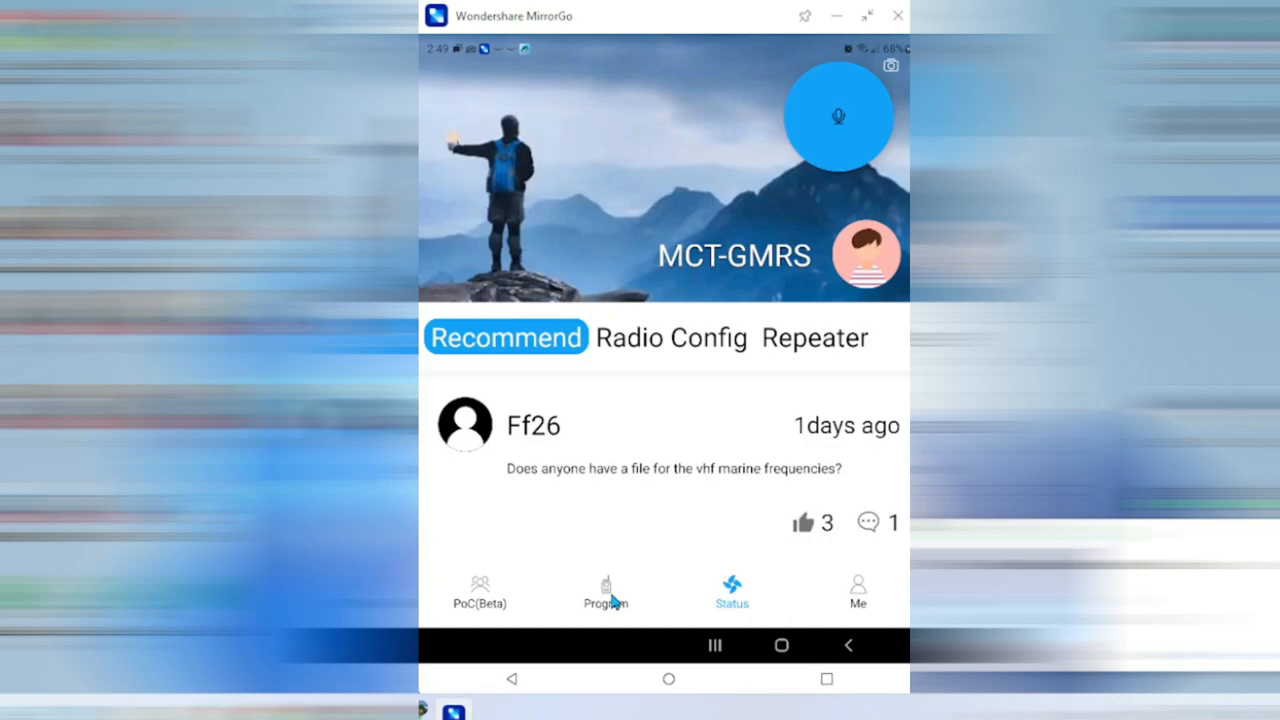
left_click(606, 590)
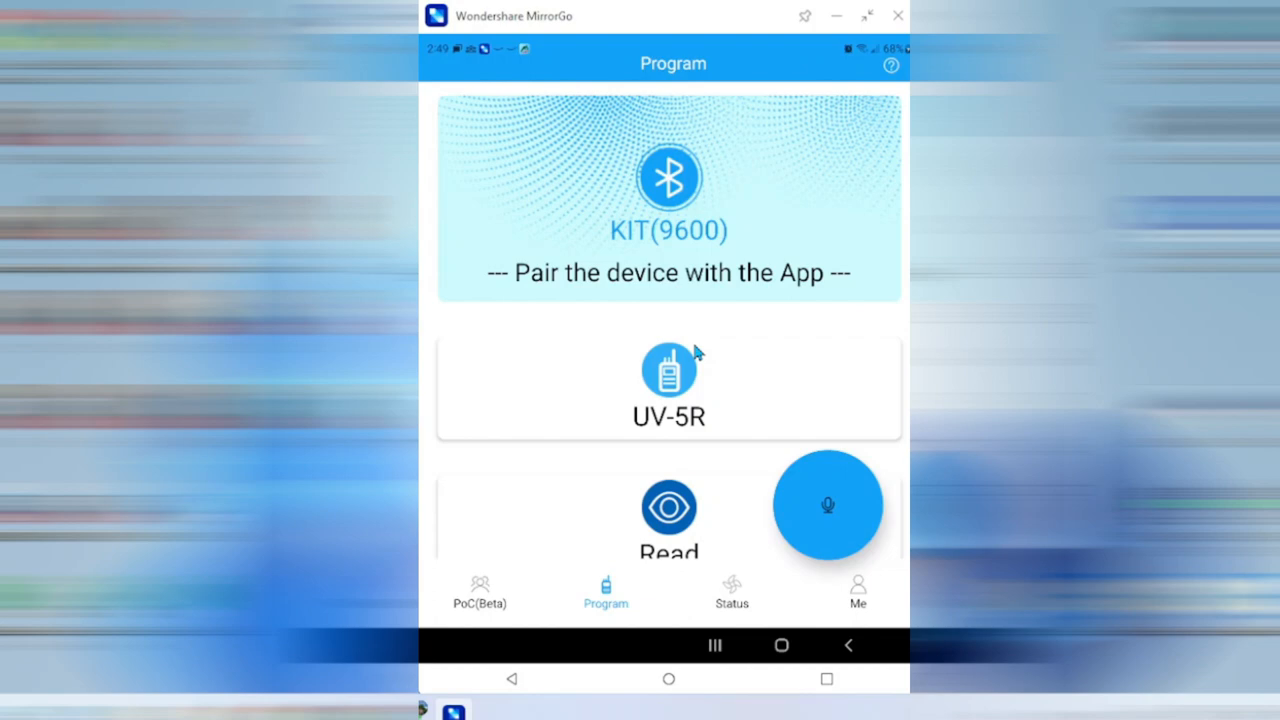
mouse_move(732, 380)
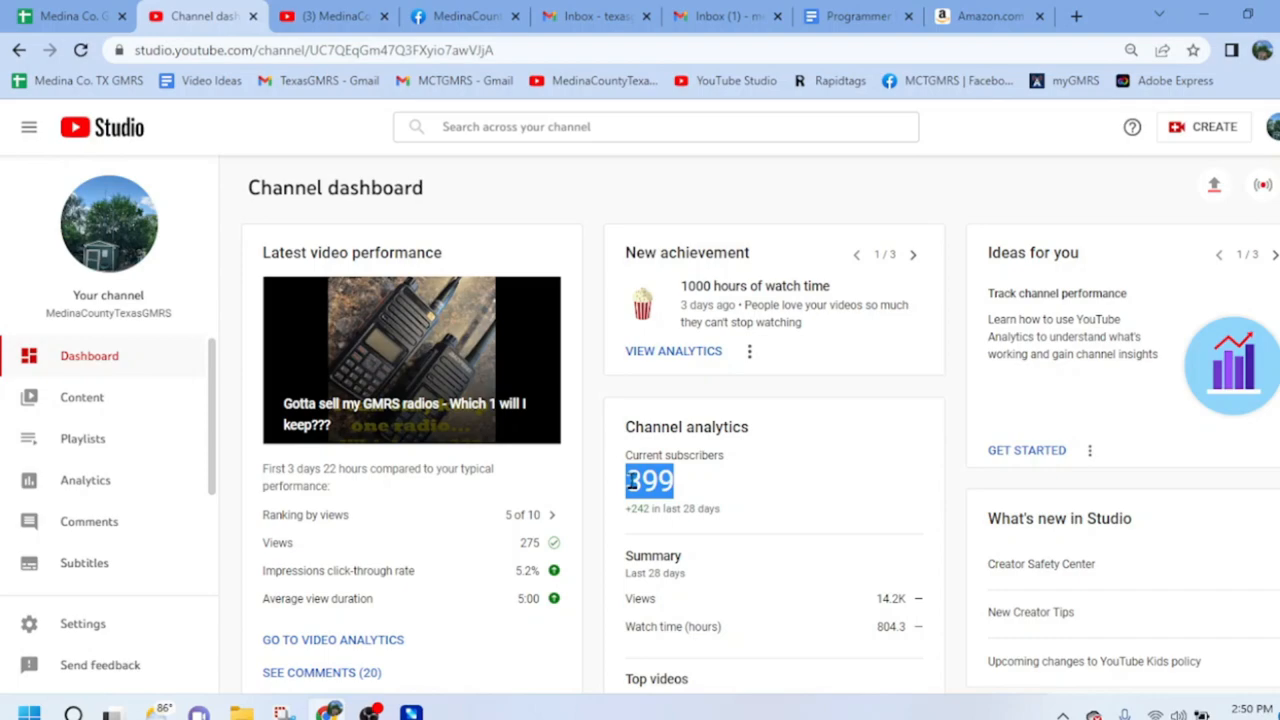
mouse_move(684, 482)
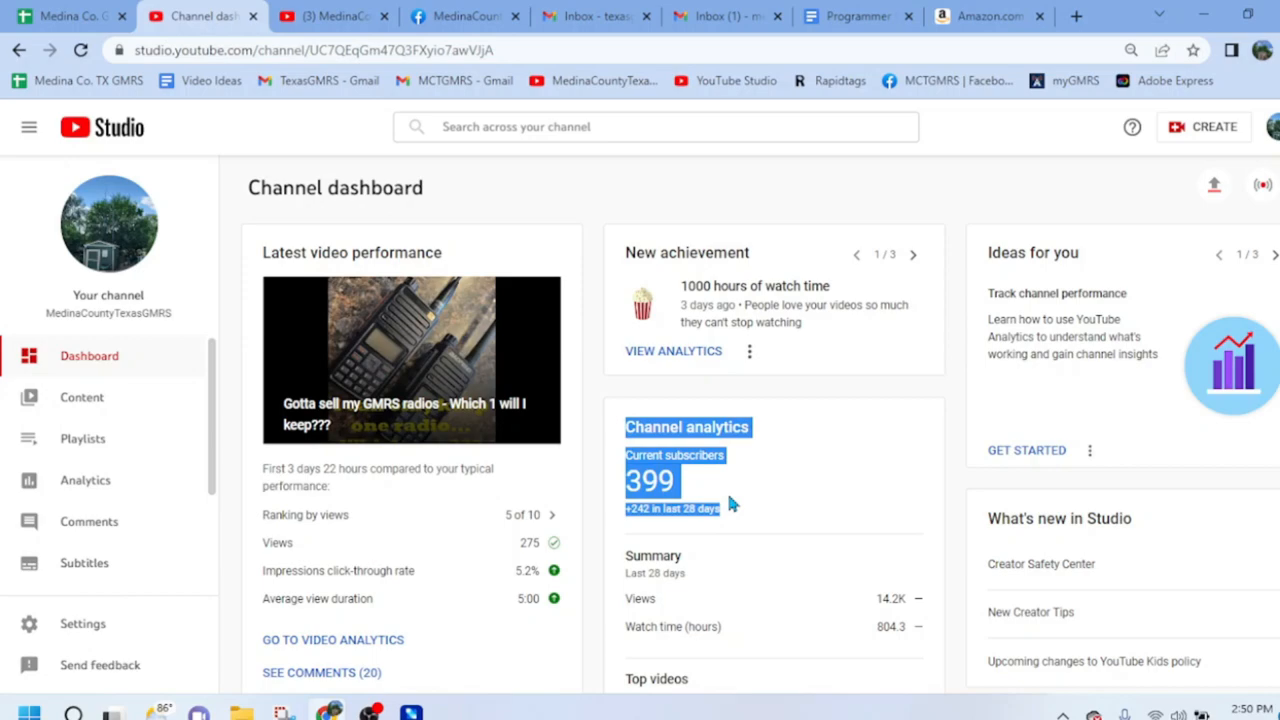
mouse_move(738, 516)
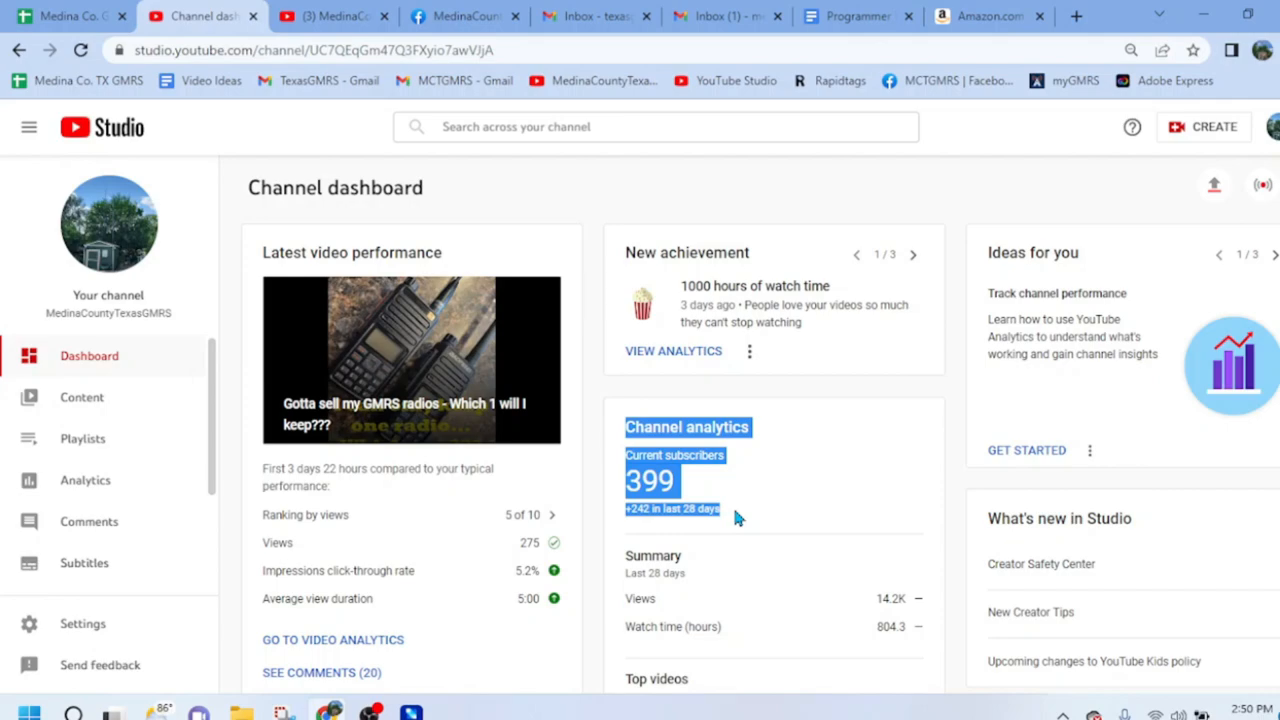
mouse_move(752, 504)
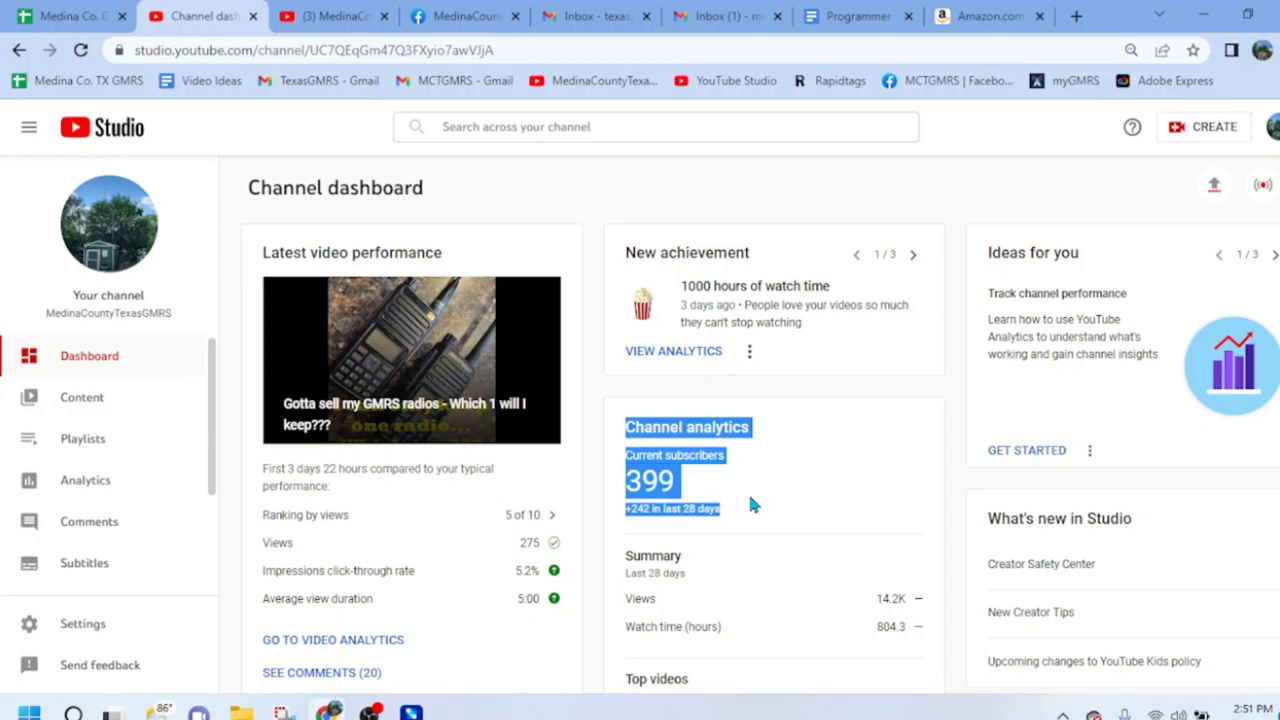
mouse_move(742, 496)
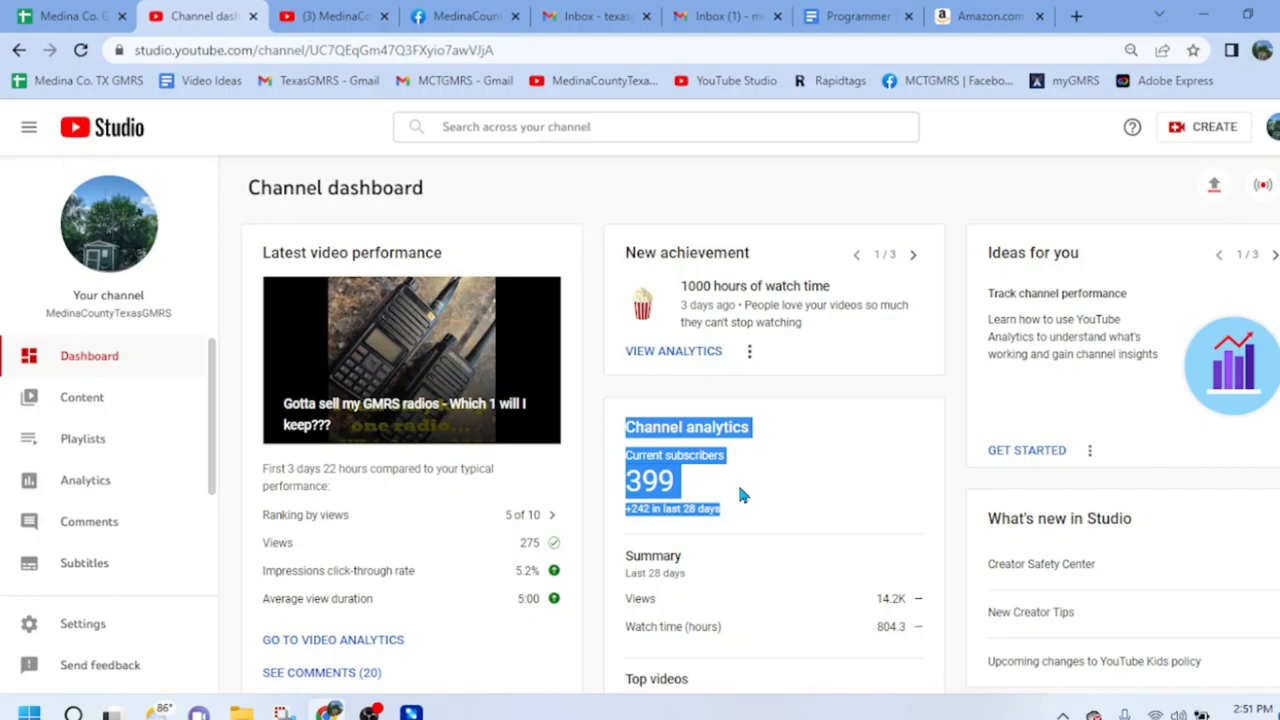
mouse_move(620, 424)
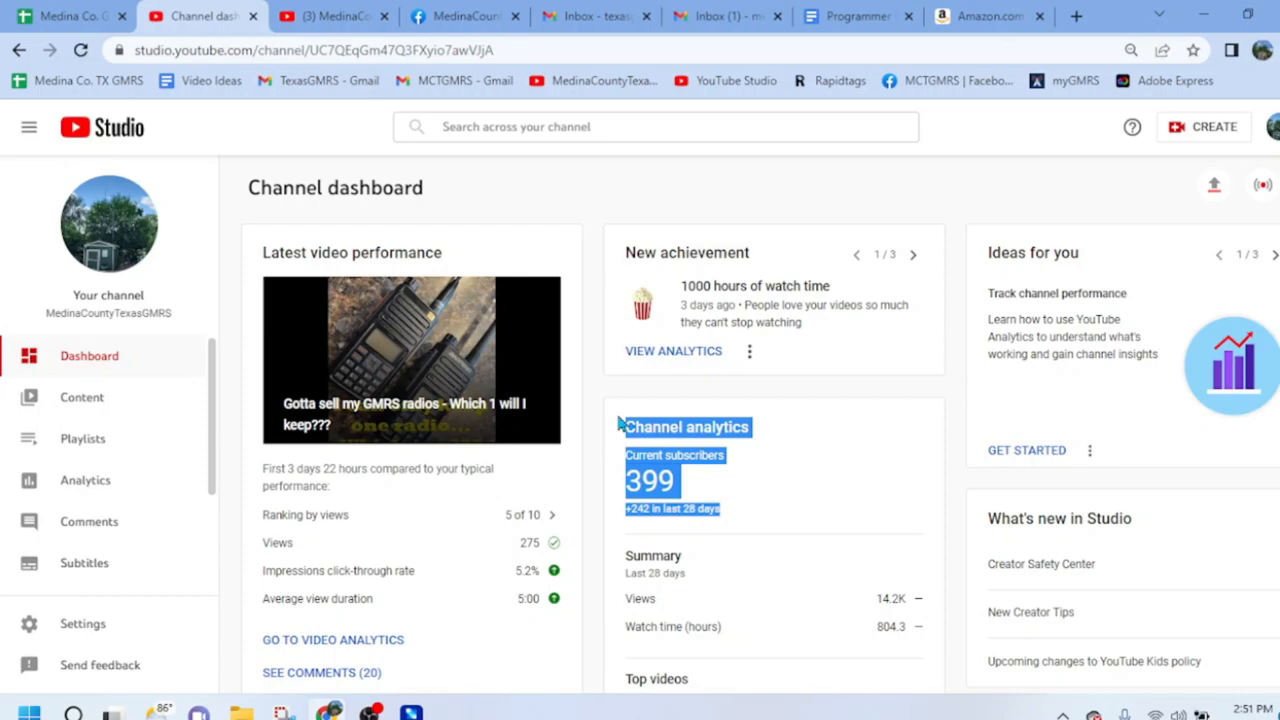
mouse_move(744, 520)
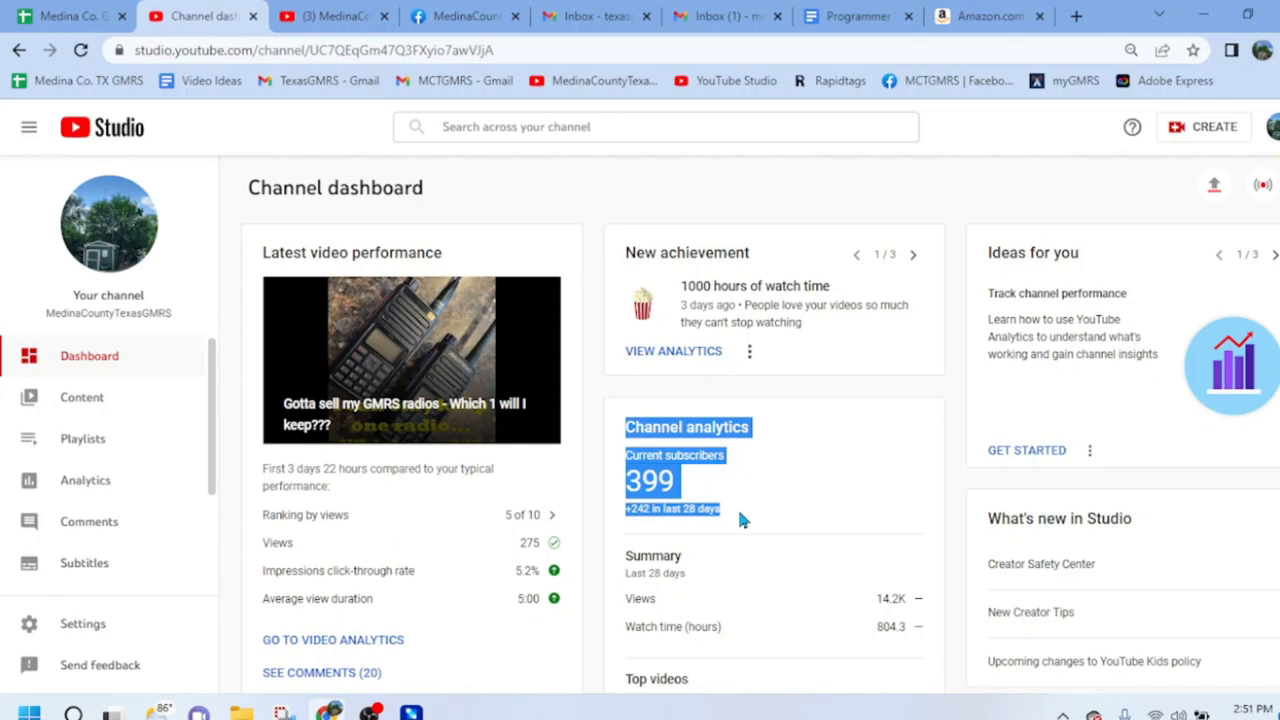